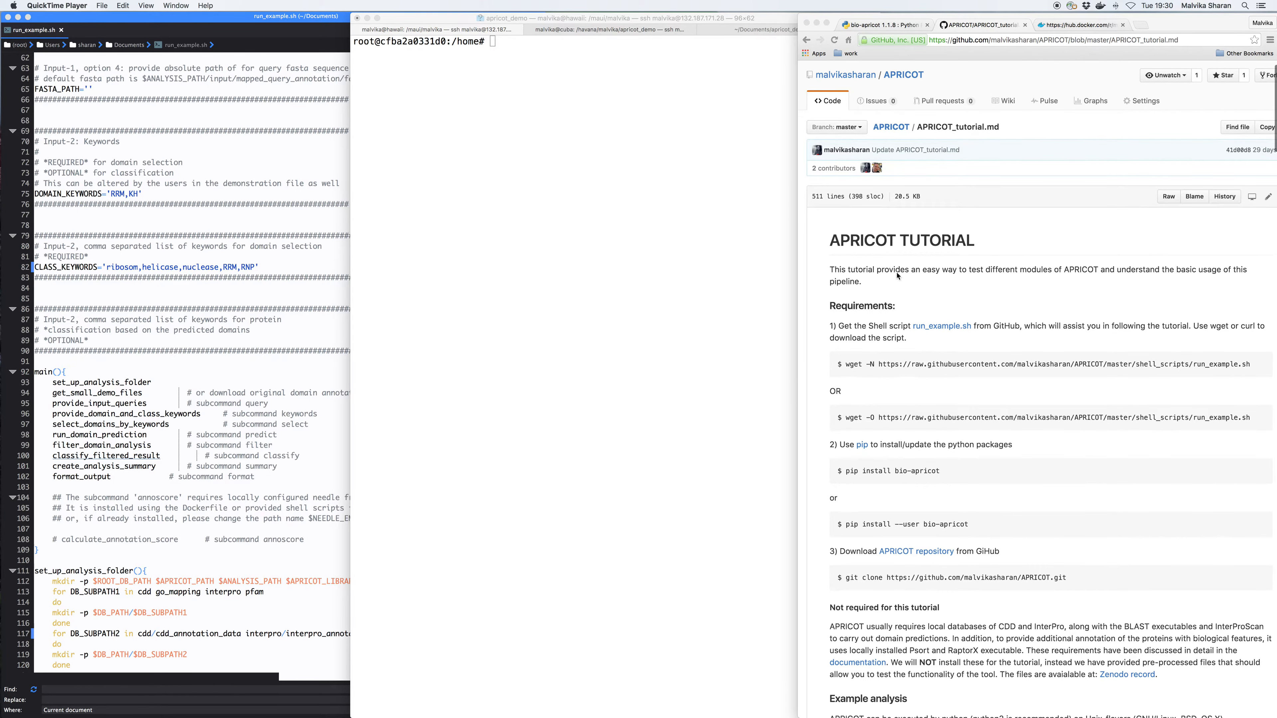
# Run apricot with no arguments and highlight the printed list of subcommands.
pyautogui.scroll(-3)
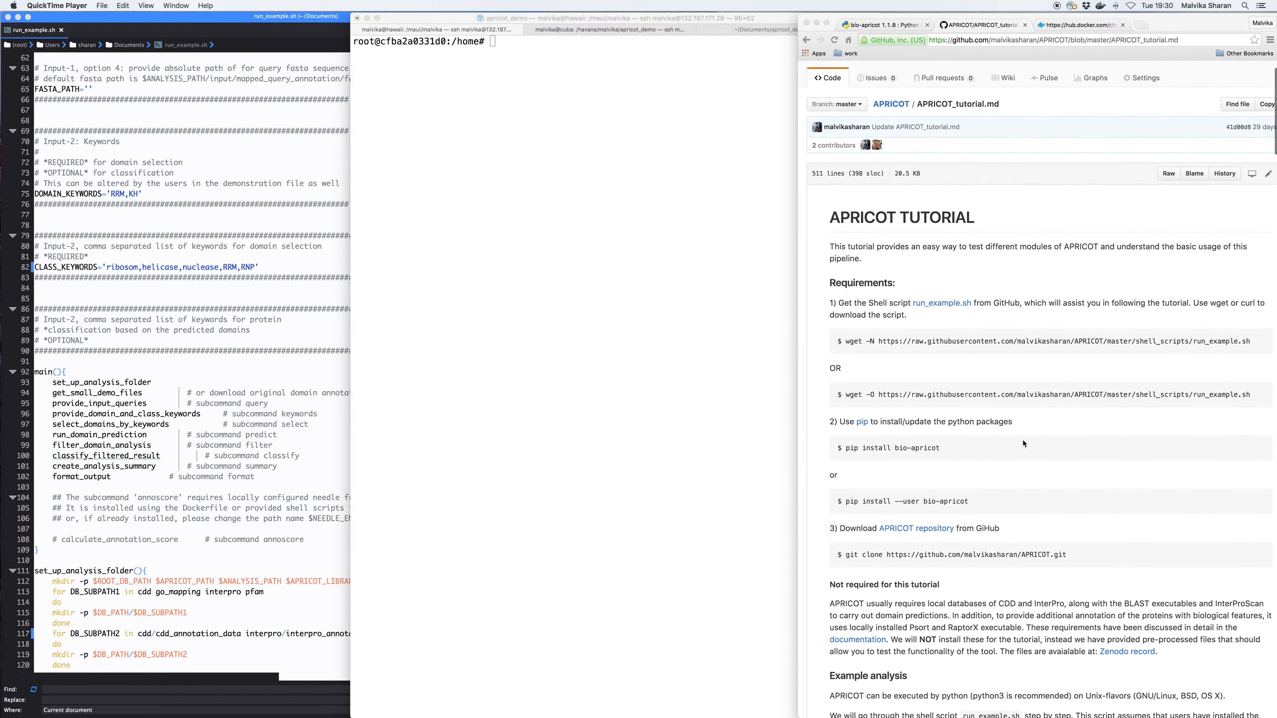
pyautogui.scroll(-3)
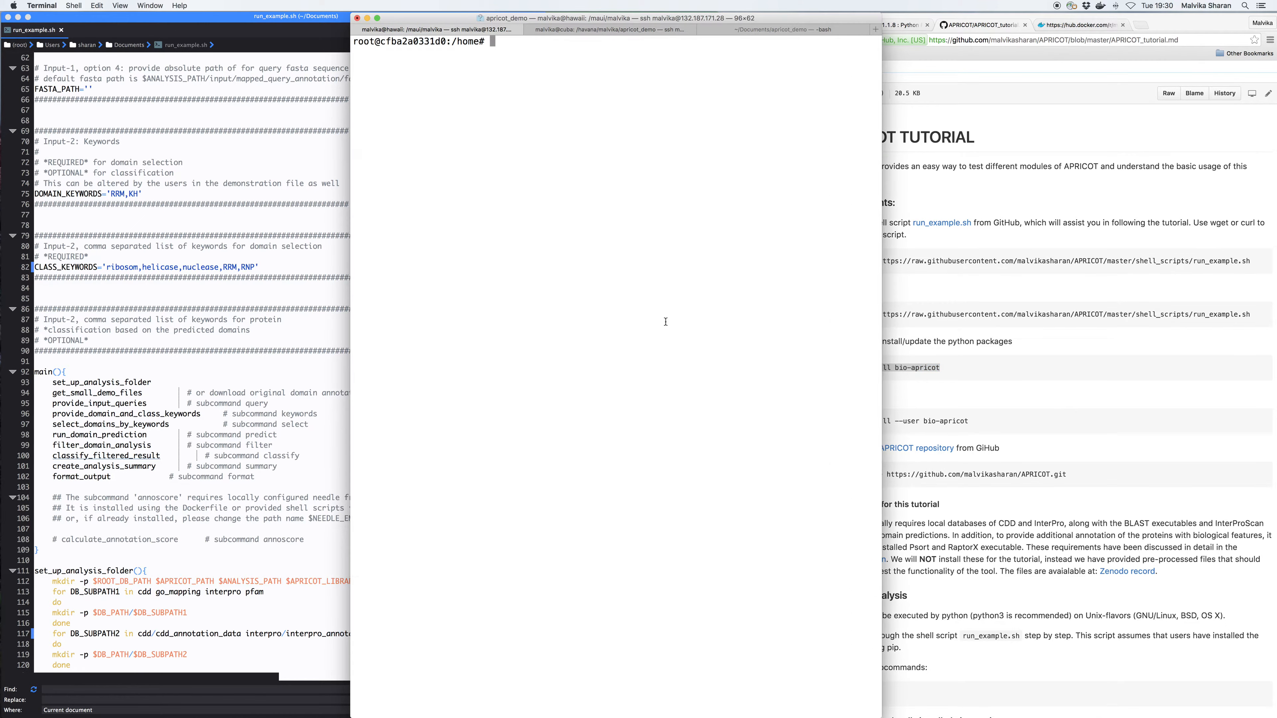
pyautogui.write('apricot')
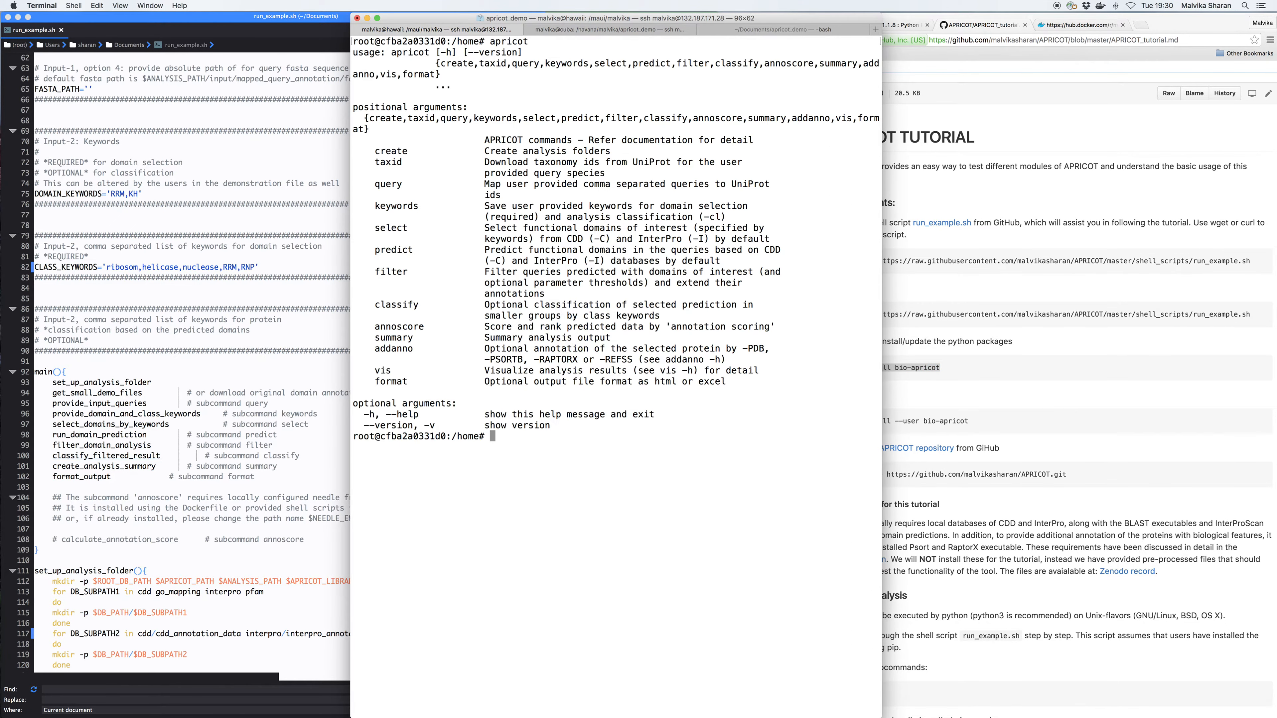
pyautogui.doubleClick(391, 151)
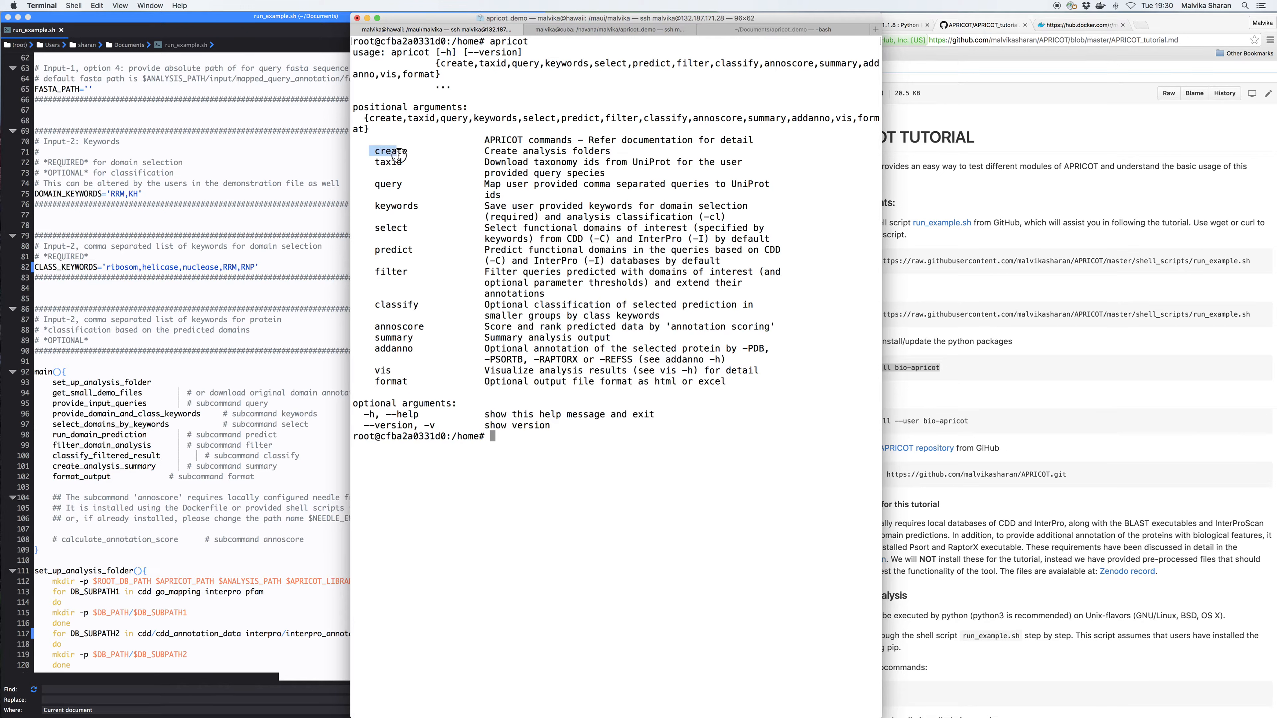
pyautogui.moveTo(390, 151); pyautogui.dragTo(734, 381)
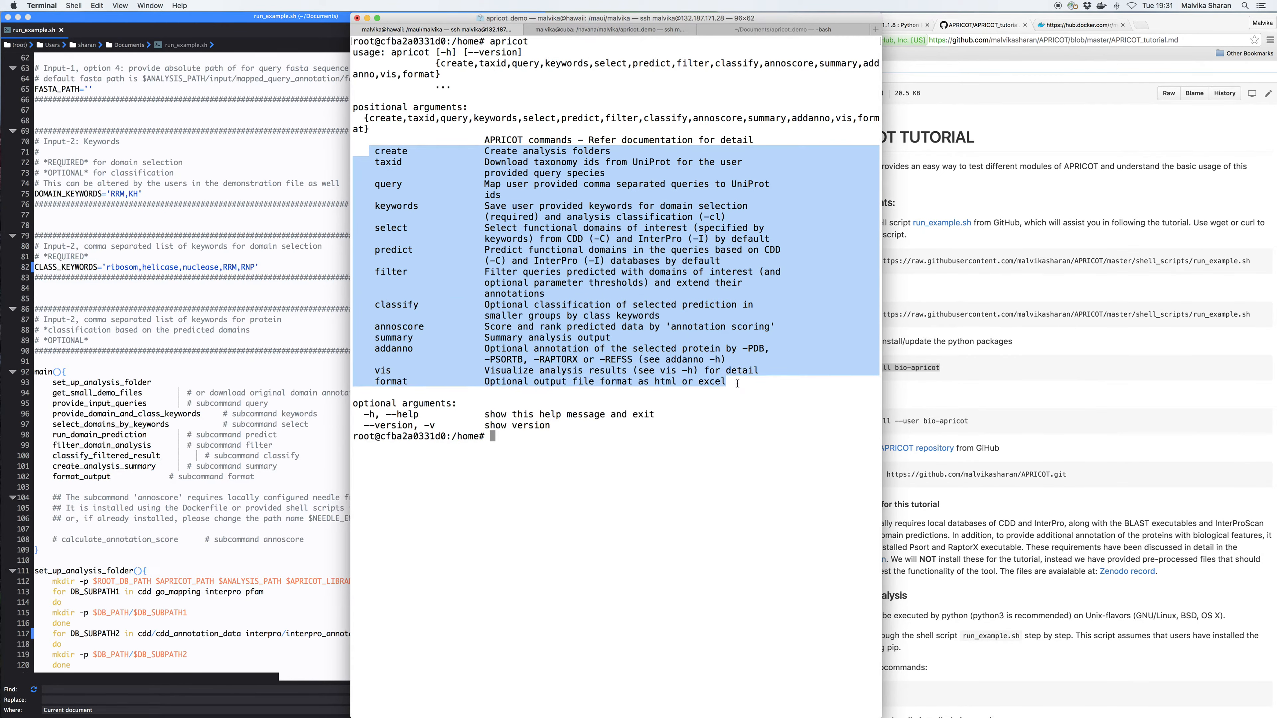
pyautogui.moveTo(1037, 261)
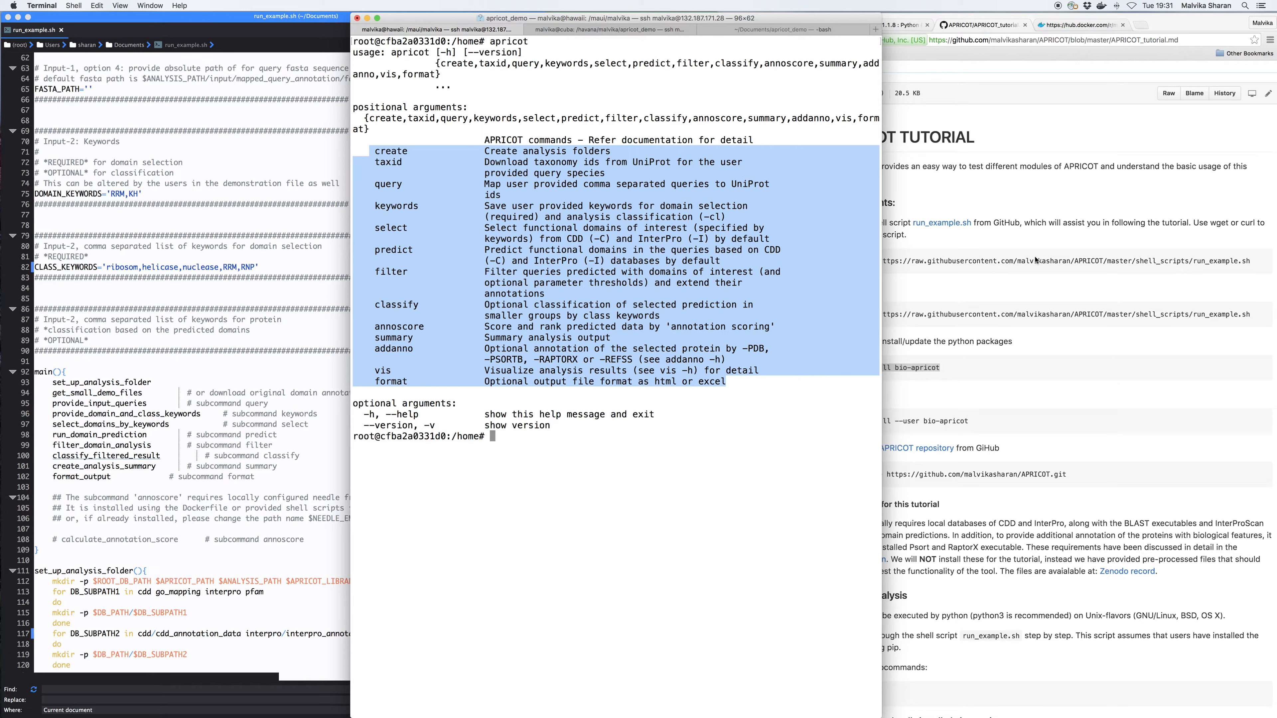
pyautogui.moveTo(715, 290)
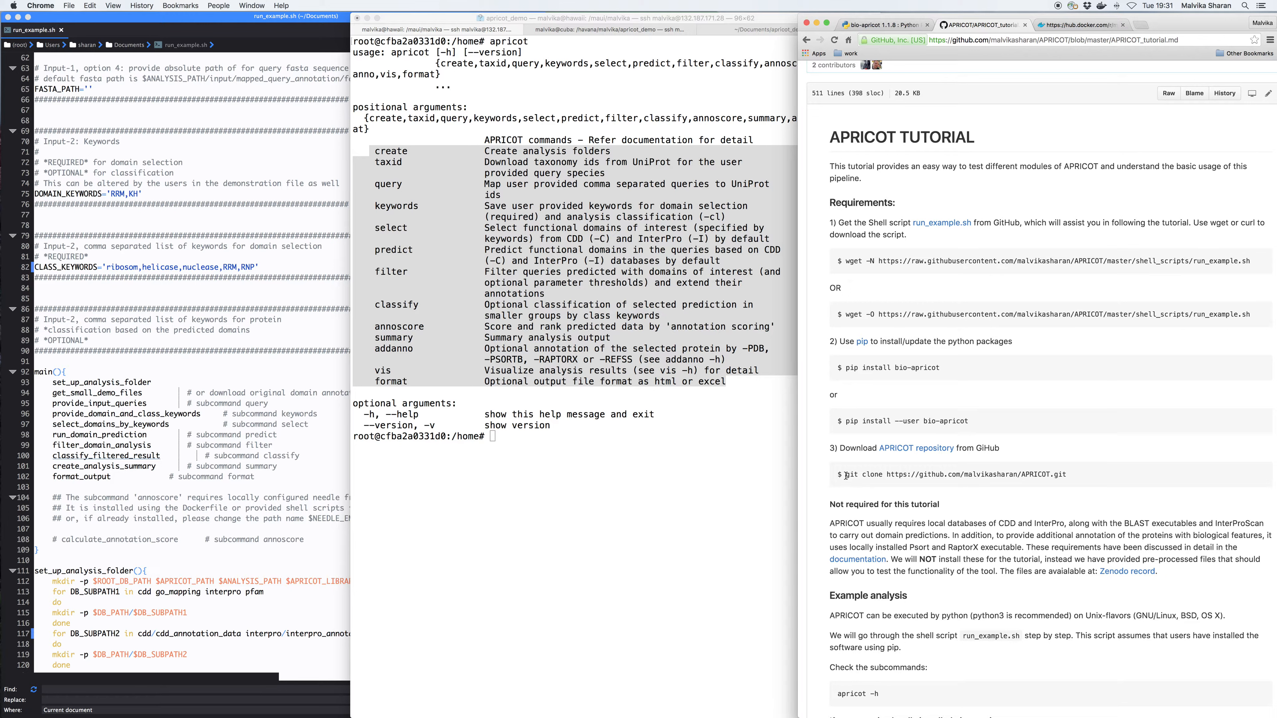
# Highlight the subcommand list again, then list the home folder with ls.
pyautogui.moveTo(378, 151); pyautogui.dragTo(730, 381)
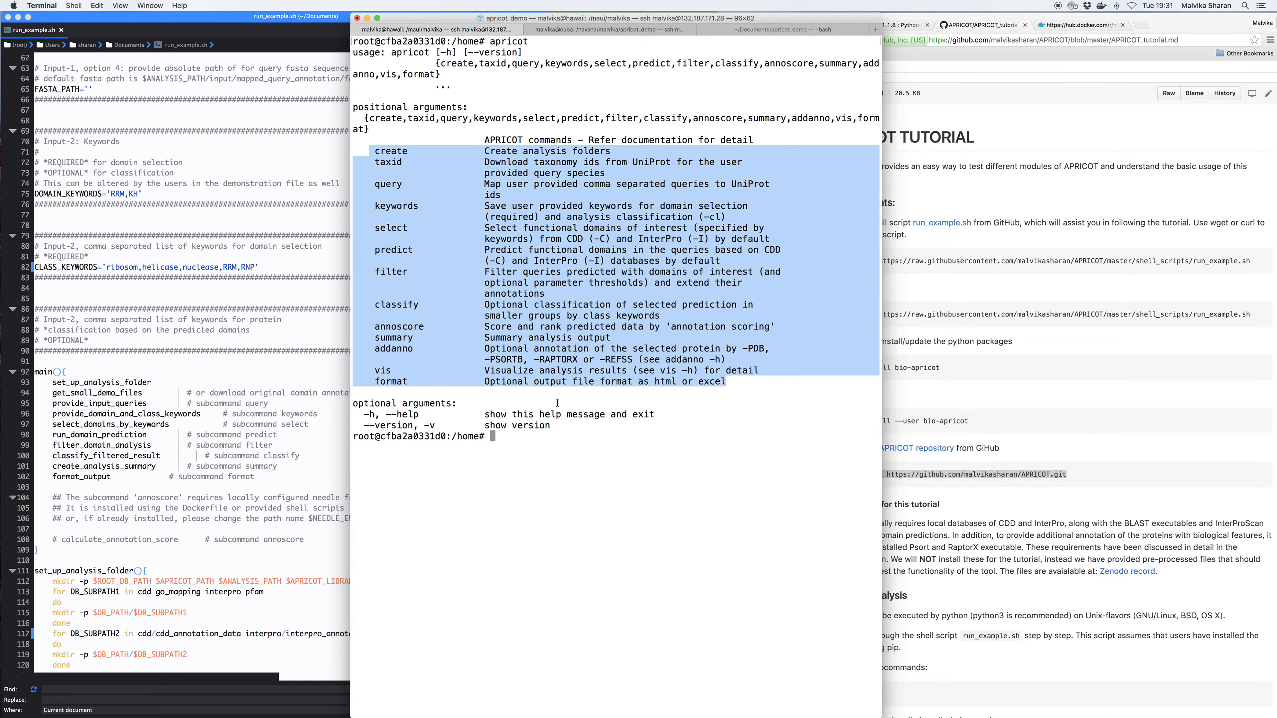
pyautogui.write('ls')
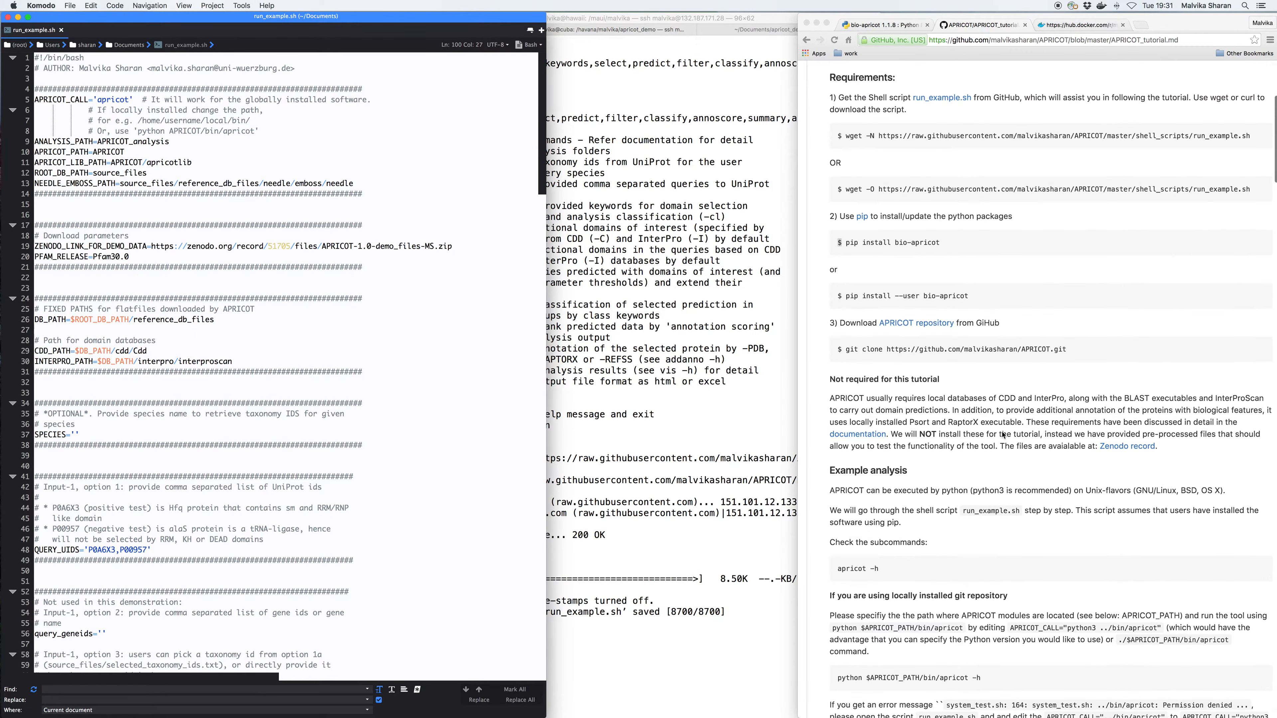
# Point out the APRICOT_CALL, APRICOT_PATH and ROOT_DB_PATH settings in run_example.sh.
pyautogui.scroll(-3)
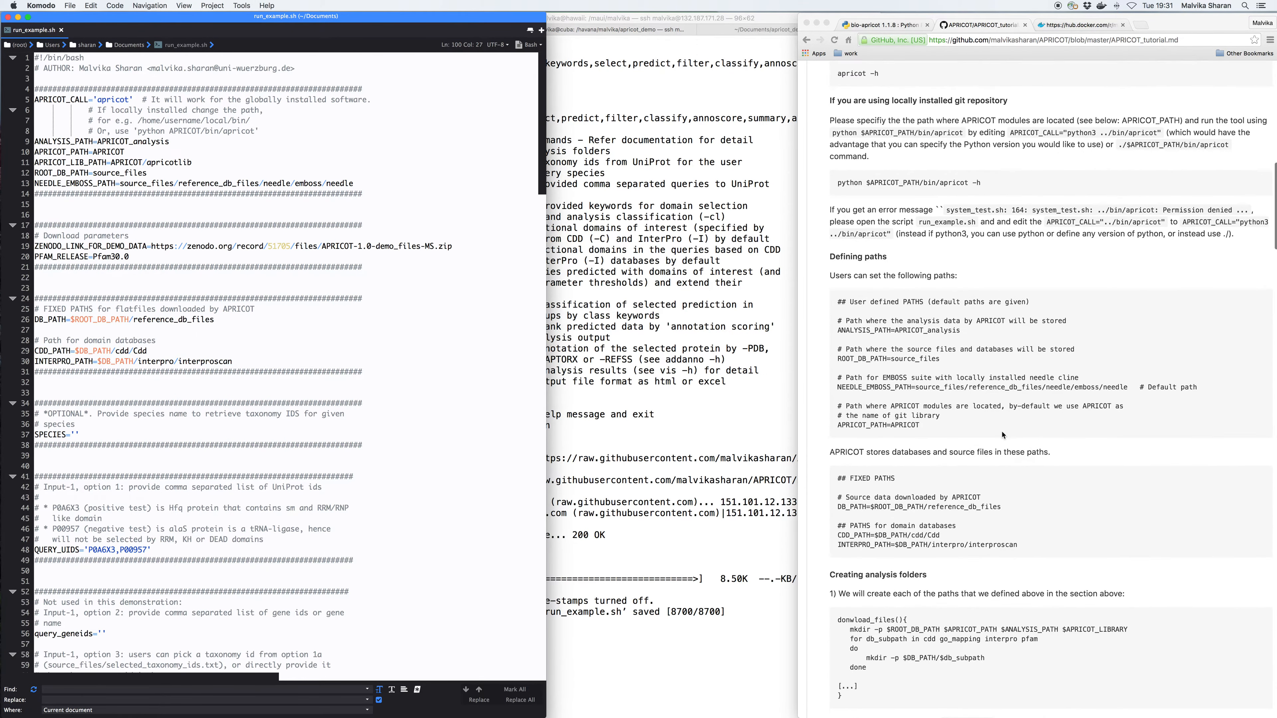
pyautogui.scroll(-3)
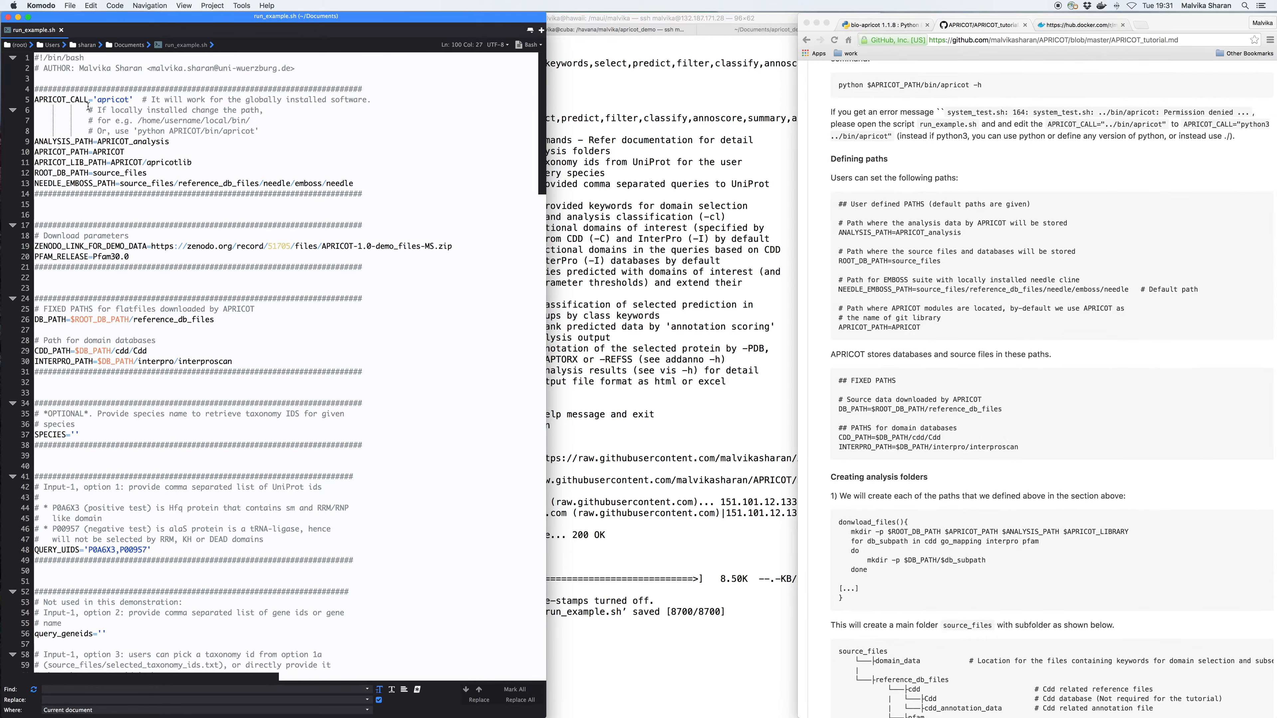
pyautogui.doubleClick(59, 99)
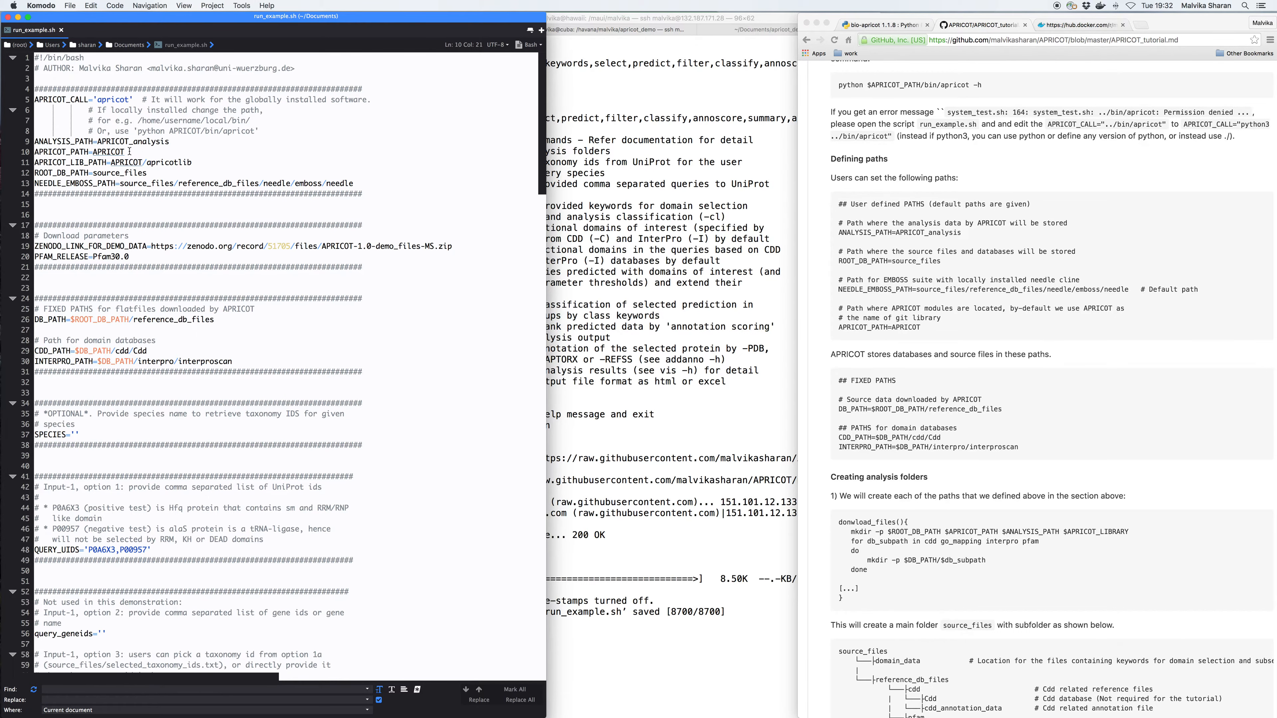
pyautogui.doubleClick(104, 151)
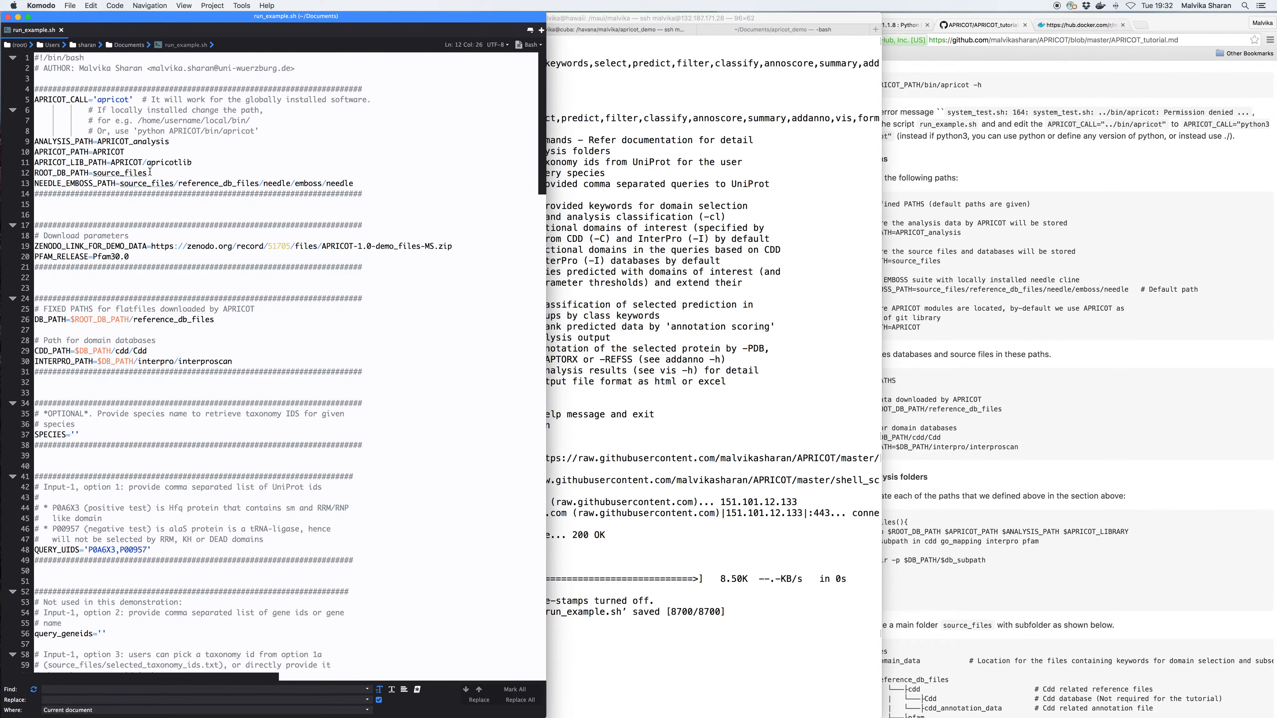
pyautogui.doubleClick(119, 173)
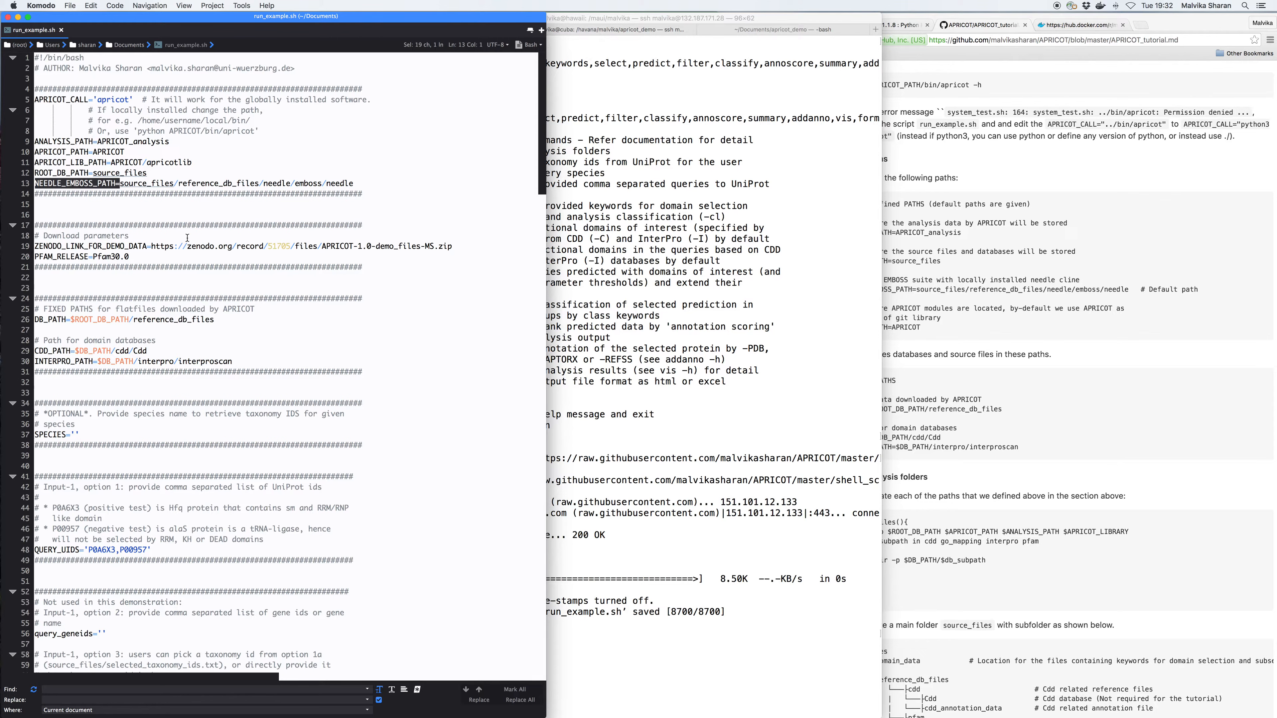
pyautogui.scroll(-3)
pyautogui.write('ls APRICOT/')
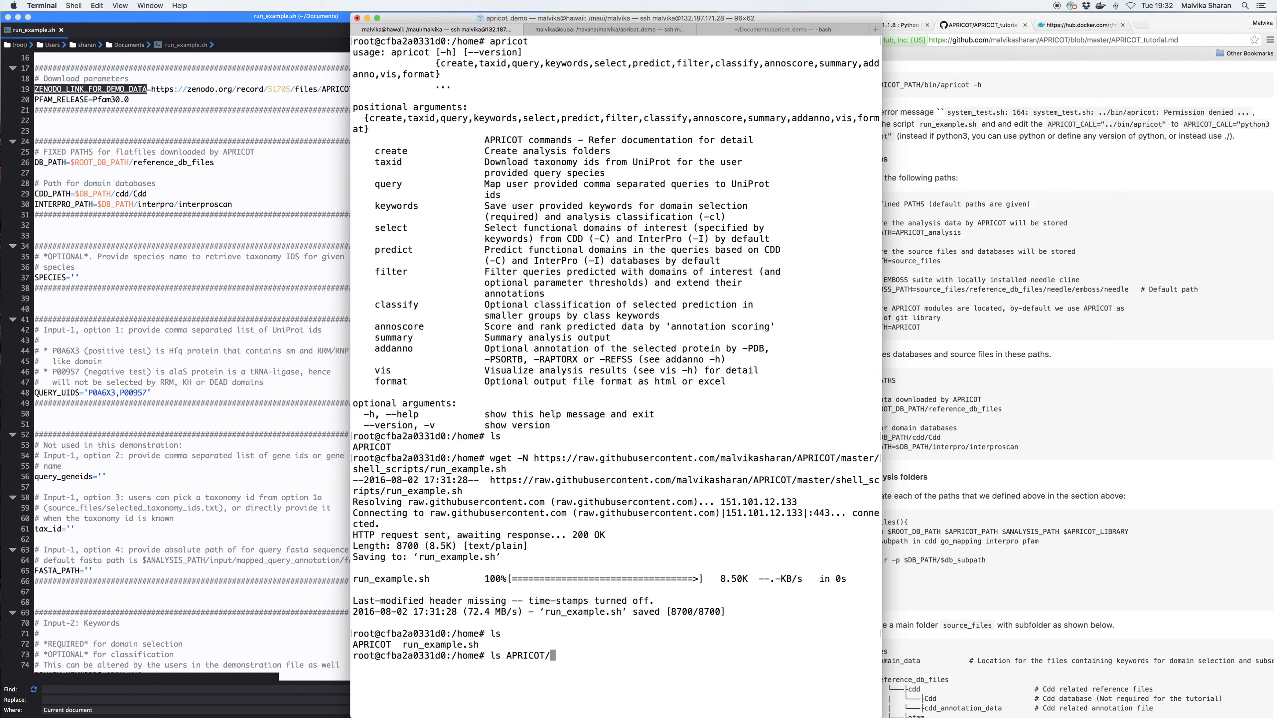
# List the contents of APRICOT/tests/ with ls.
pyautogui.write('tests/')
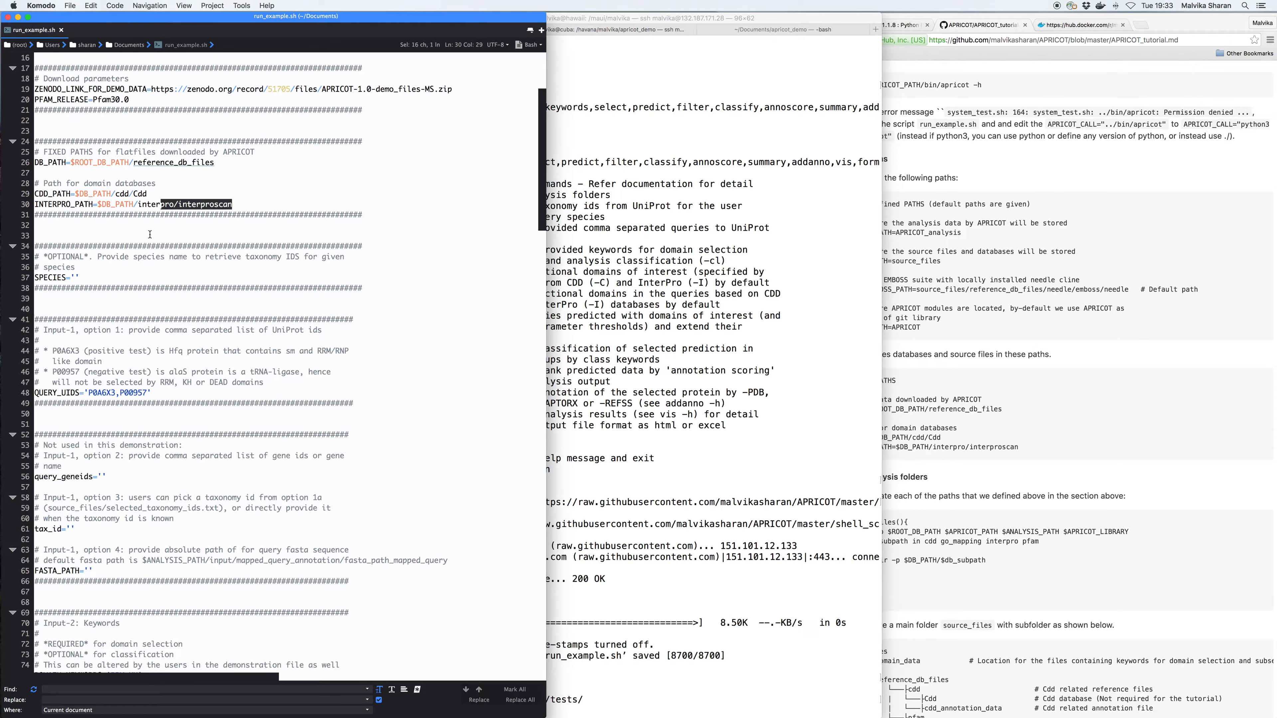
pyautogui.scroll(-3)
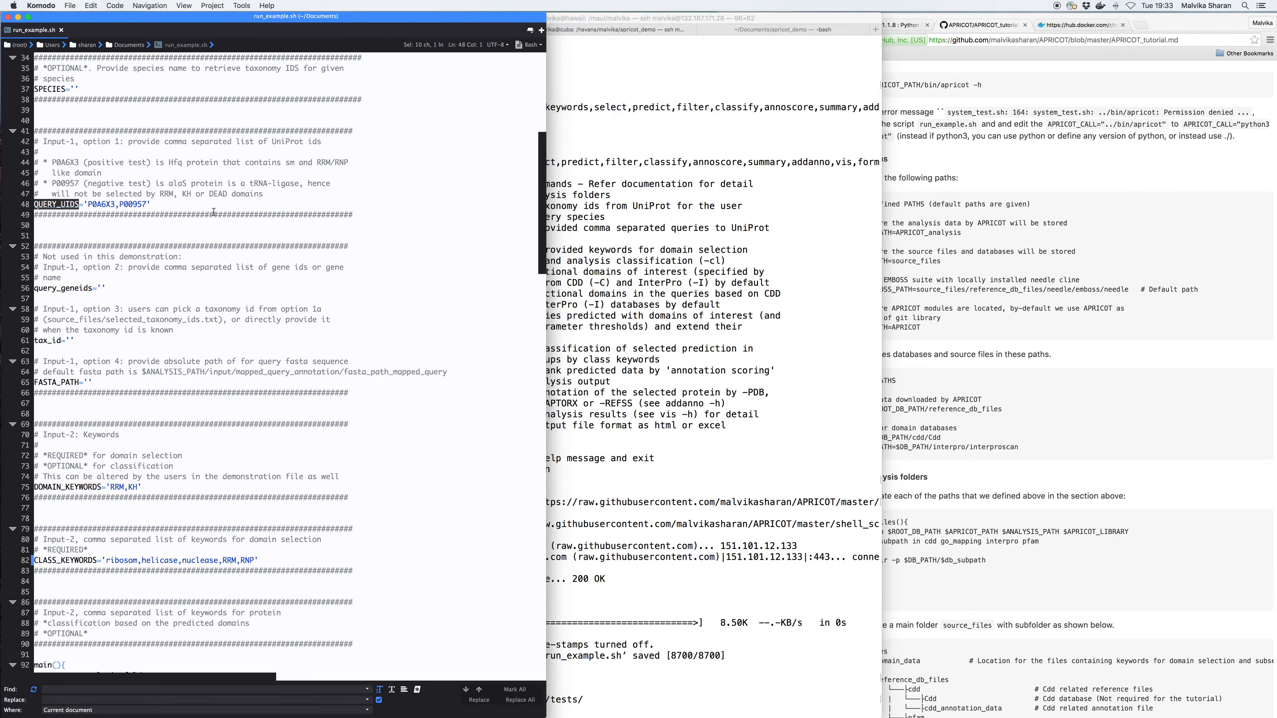
pyautogui.doubleClick(114, 204)
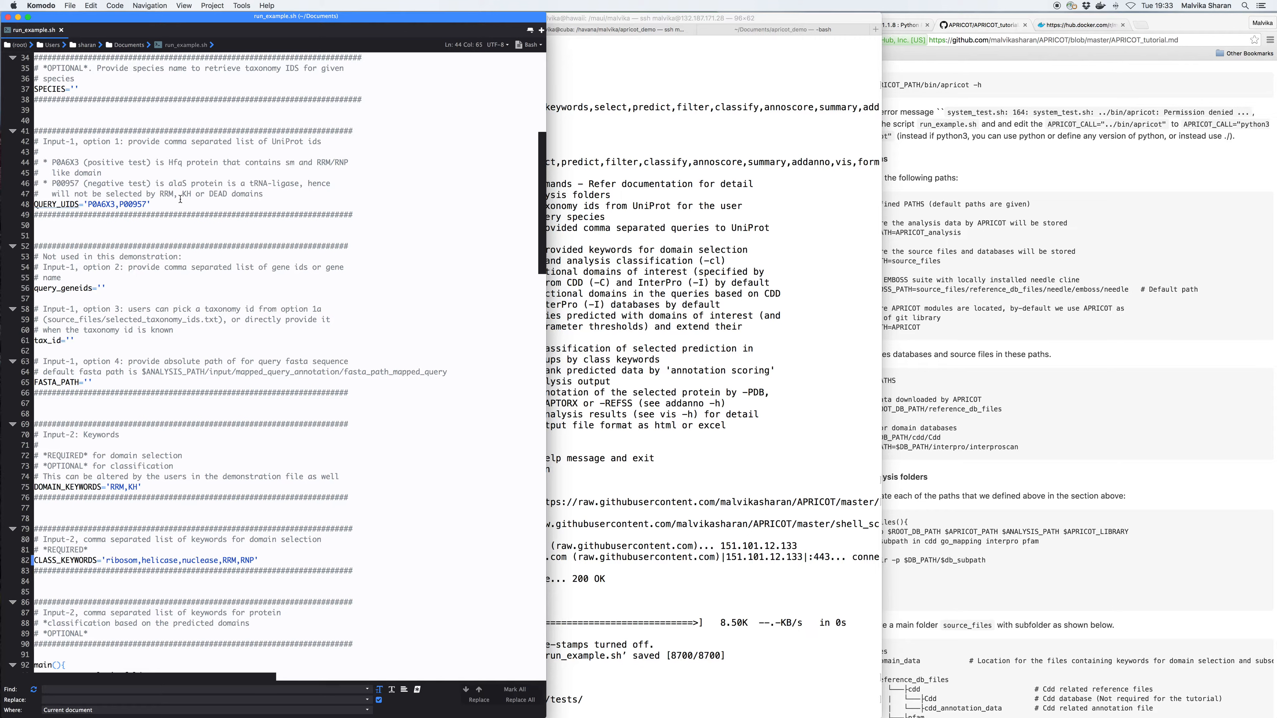
pyautogui.moveTo(243, 196)
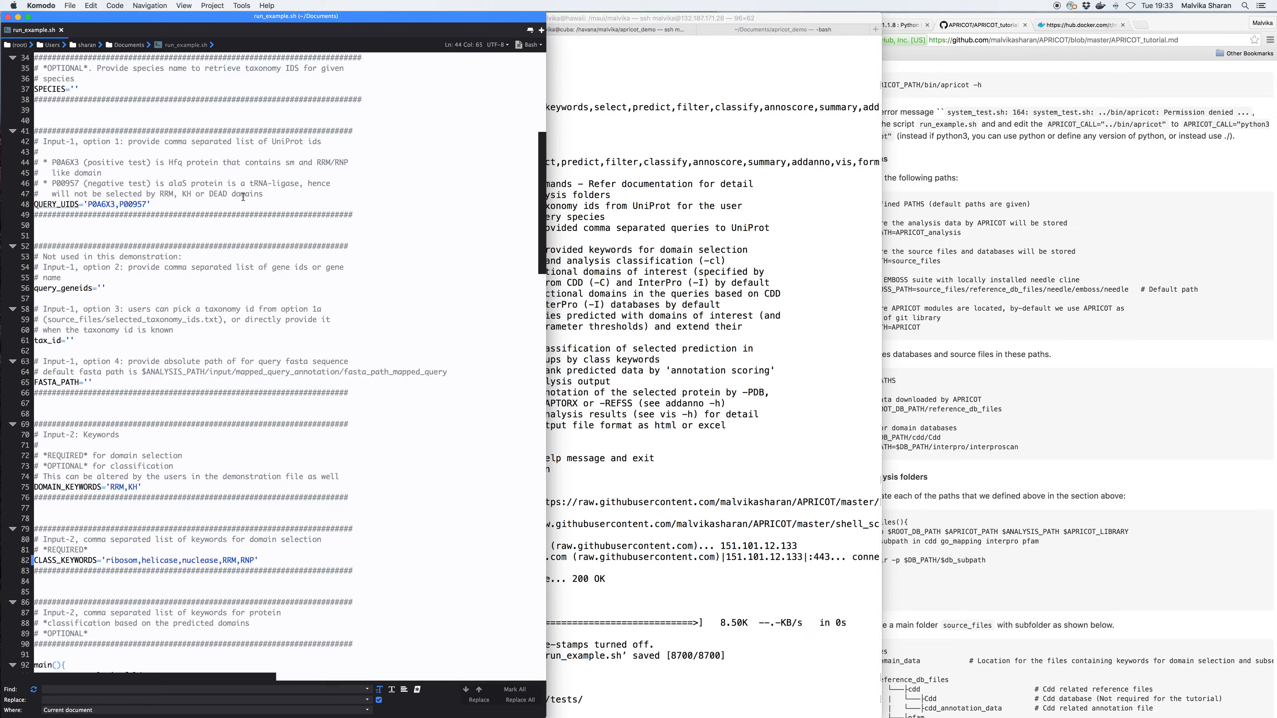
pyautogui.moveTo(201, 393)
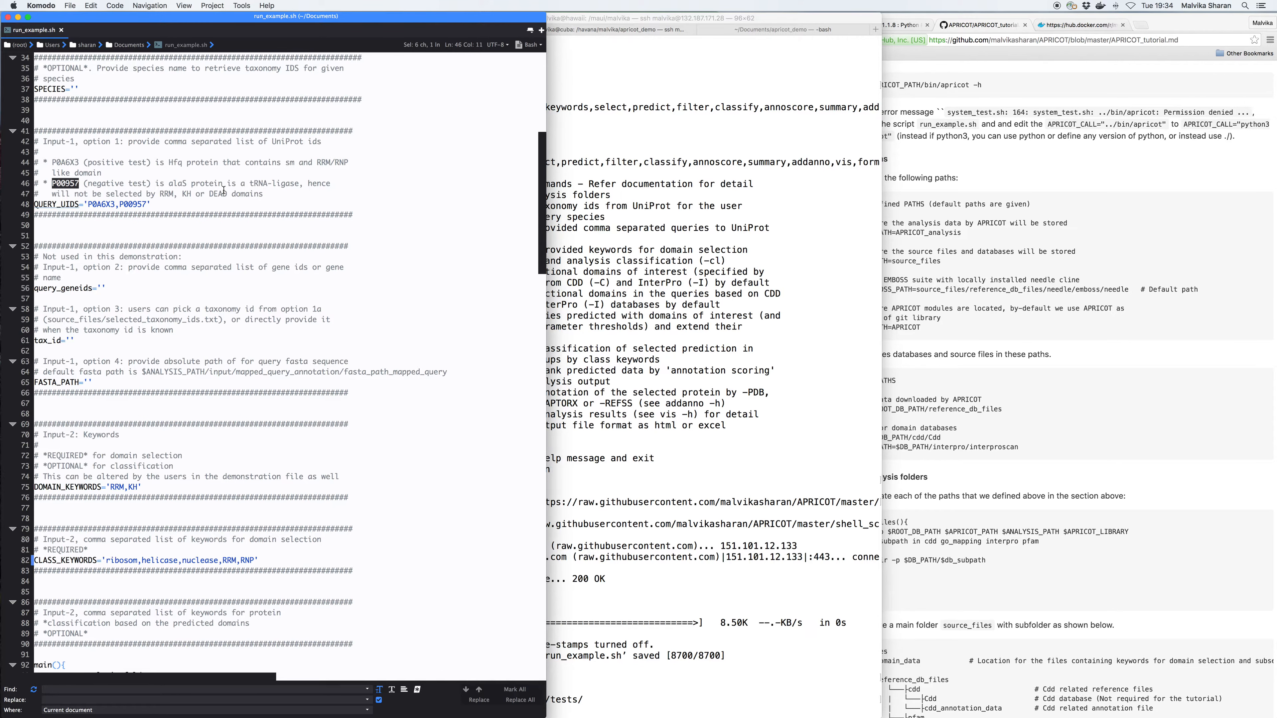
pyautogui.scroll(-3)
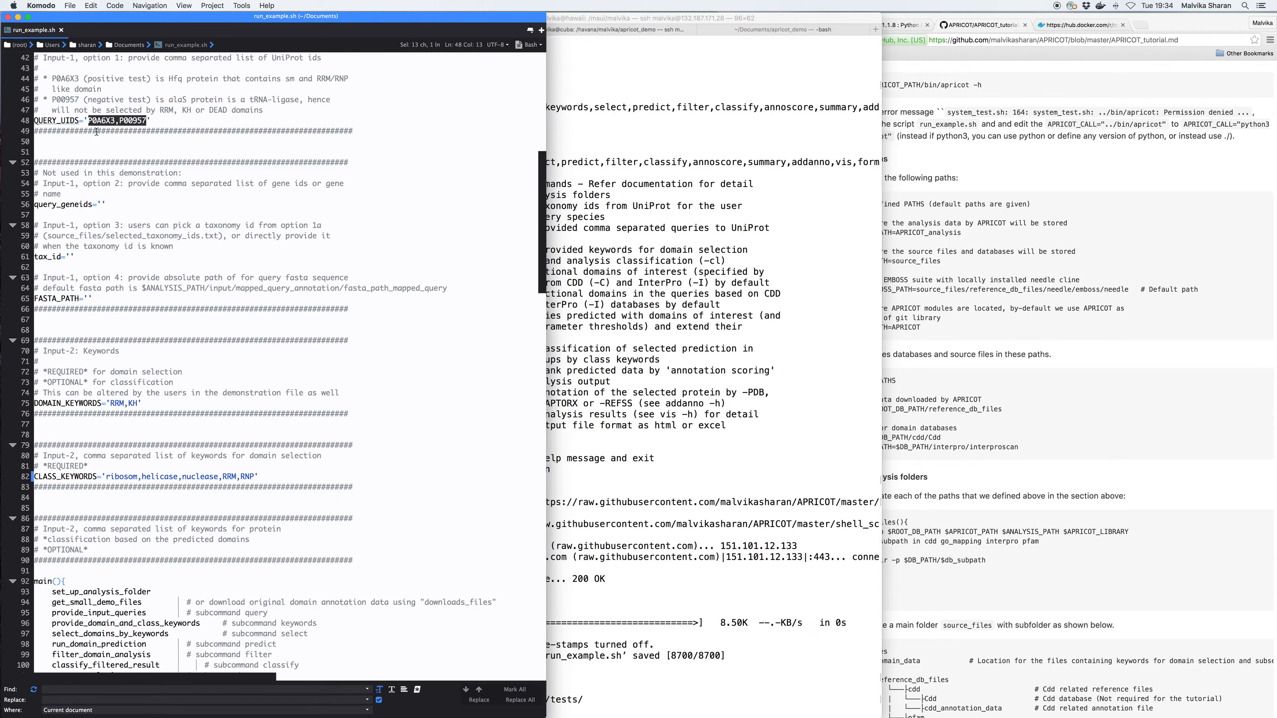
pyautogui.scroll(-3)
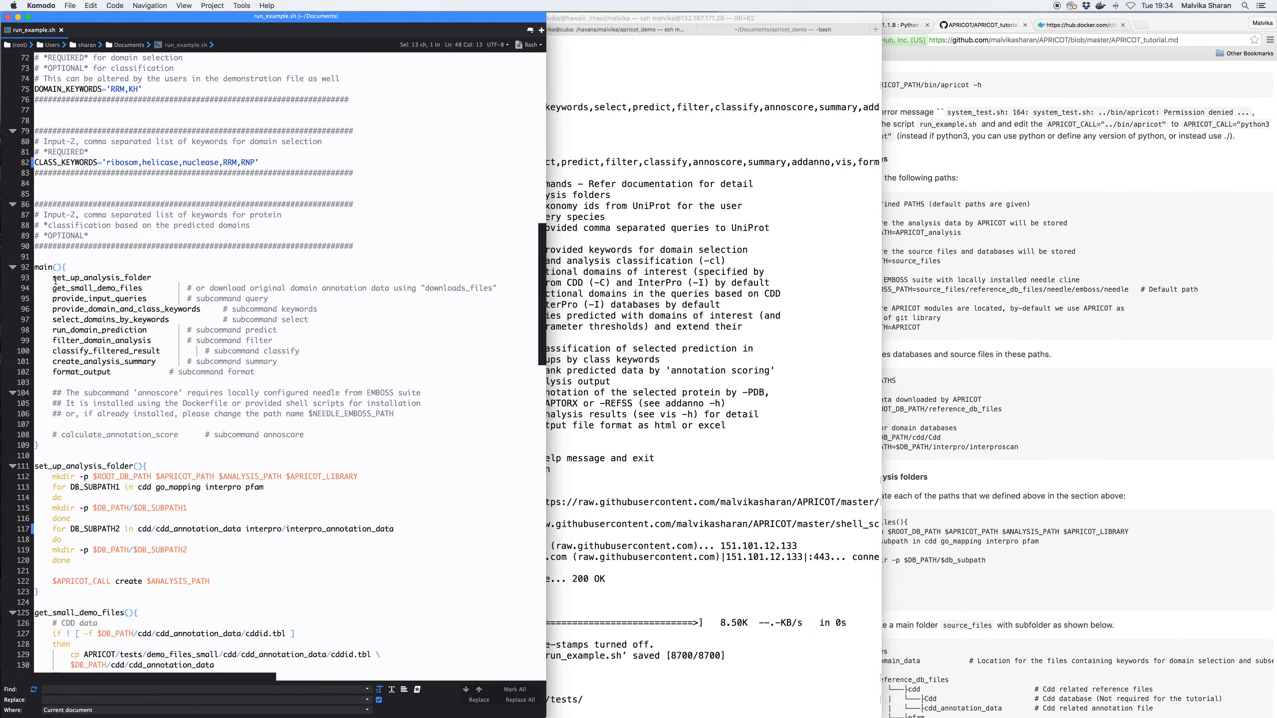
# Highlight the main() steps and point out the run_domain_prediction call.
pyautogui.moveTo(46, 277); pyautogui.dragTo(146, 371)
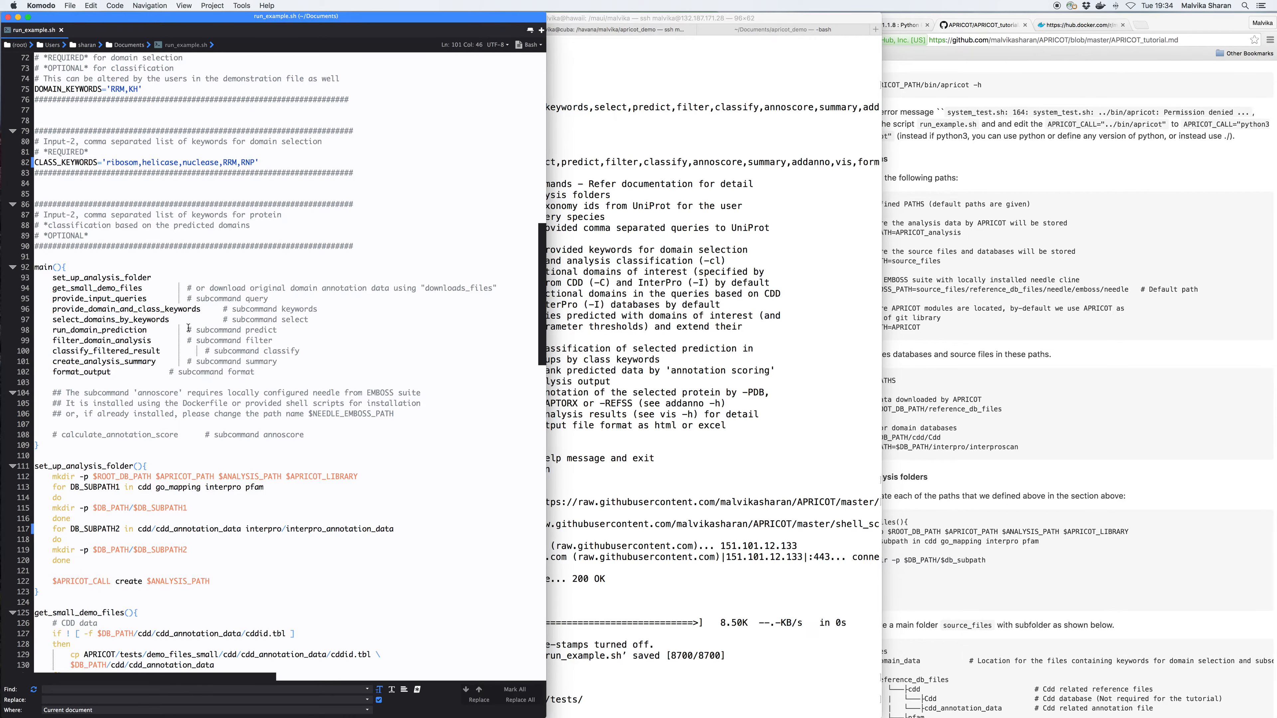
pyautogui.doubleClick(98, 277)
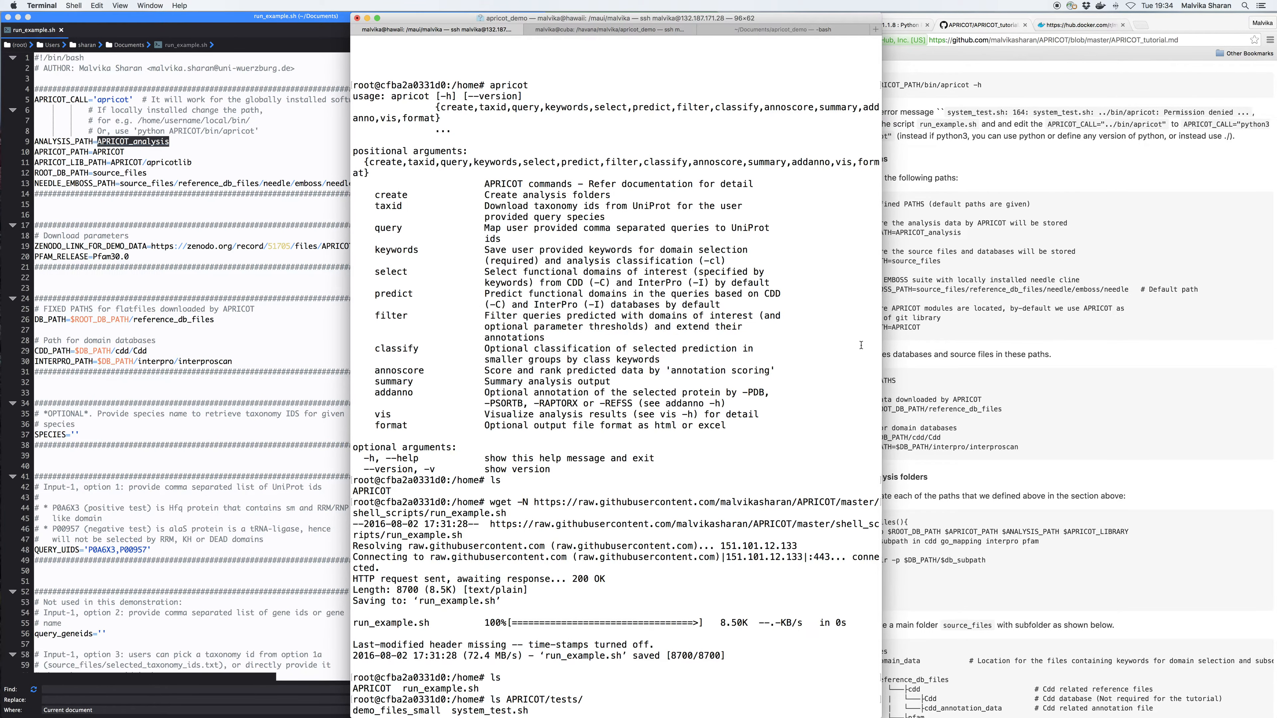
# List APRICOT/tests/demo_files_small/ and check the create subcommand's analysis_path argument.
pyautogui.write('ls APRICOT/tests/demo_files_small/')
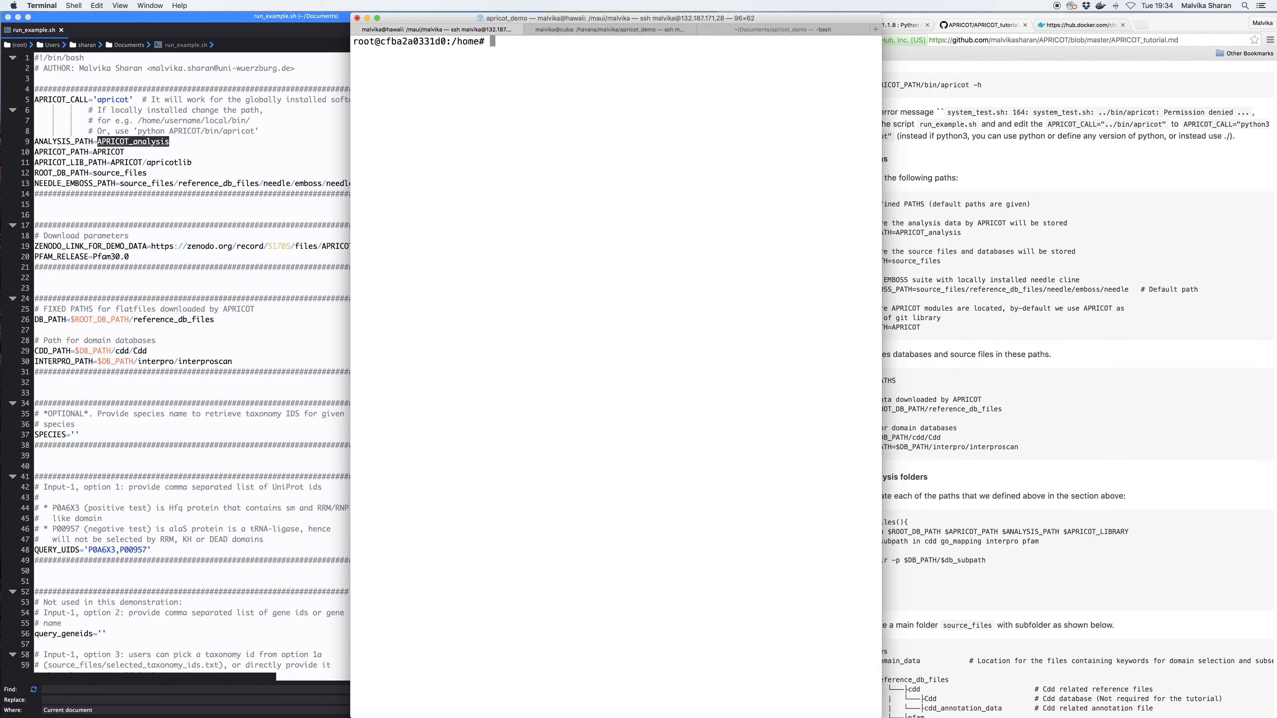
pyautogui.write('apricot cre')
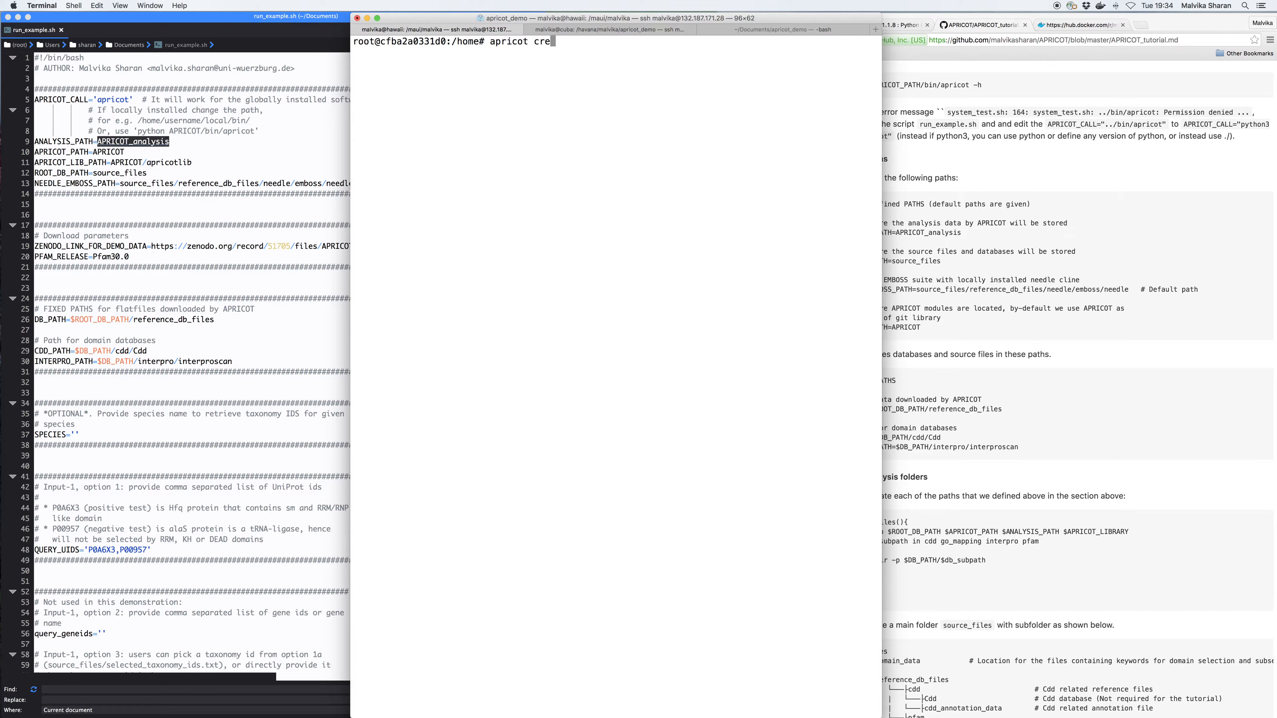
pyautogui.write('ate -h')
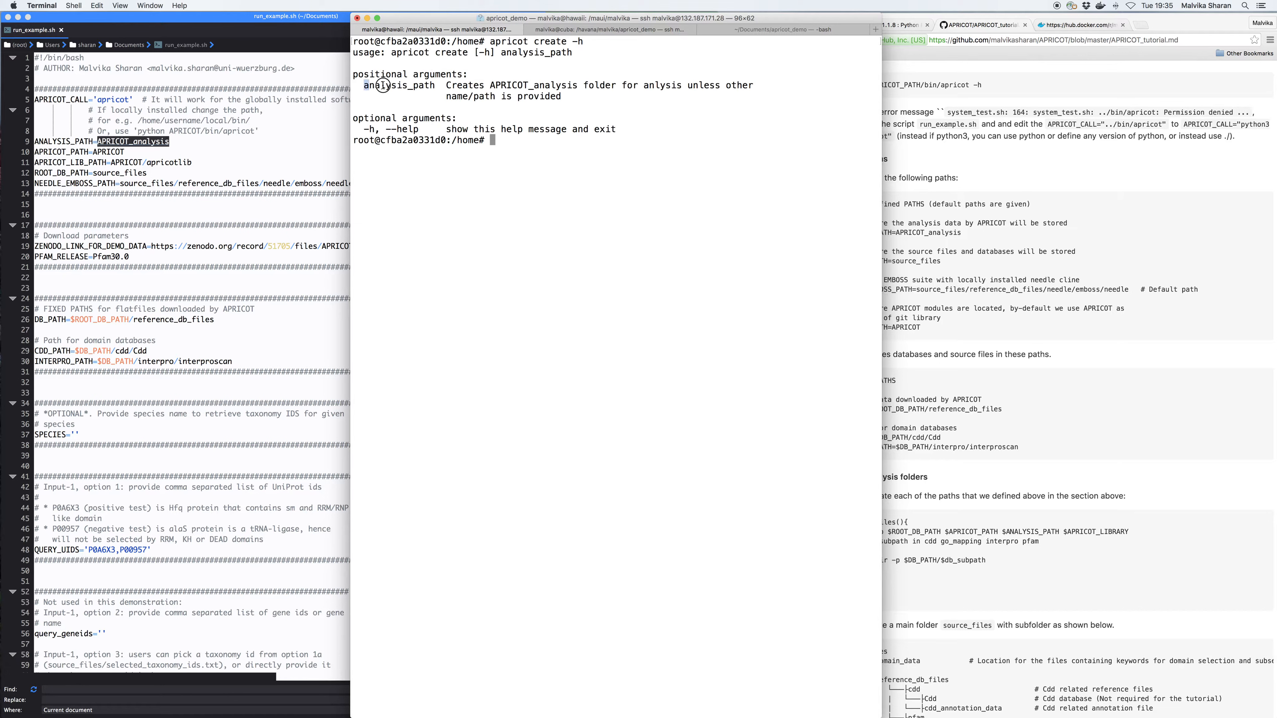
pyautogui.doubleClick(399, 85)
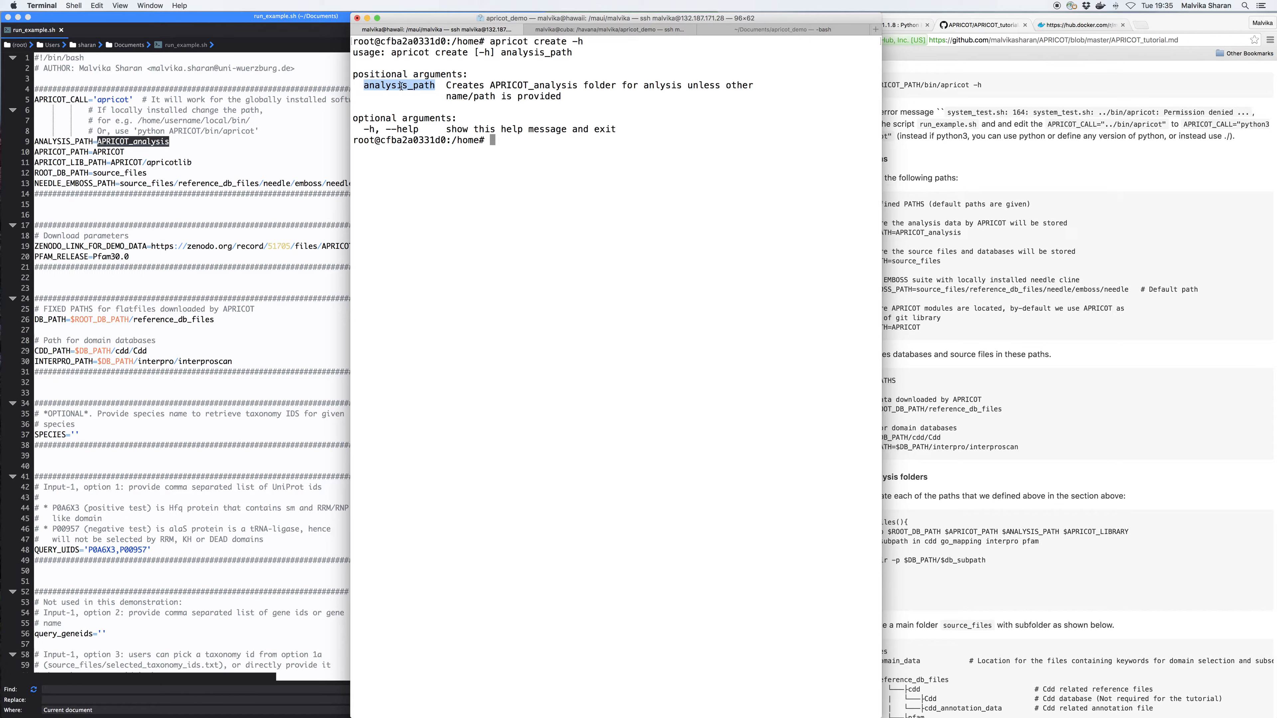
pyautogui.moveTo(1027, 183)
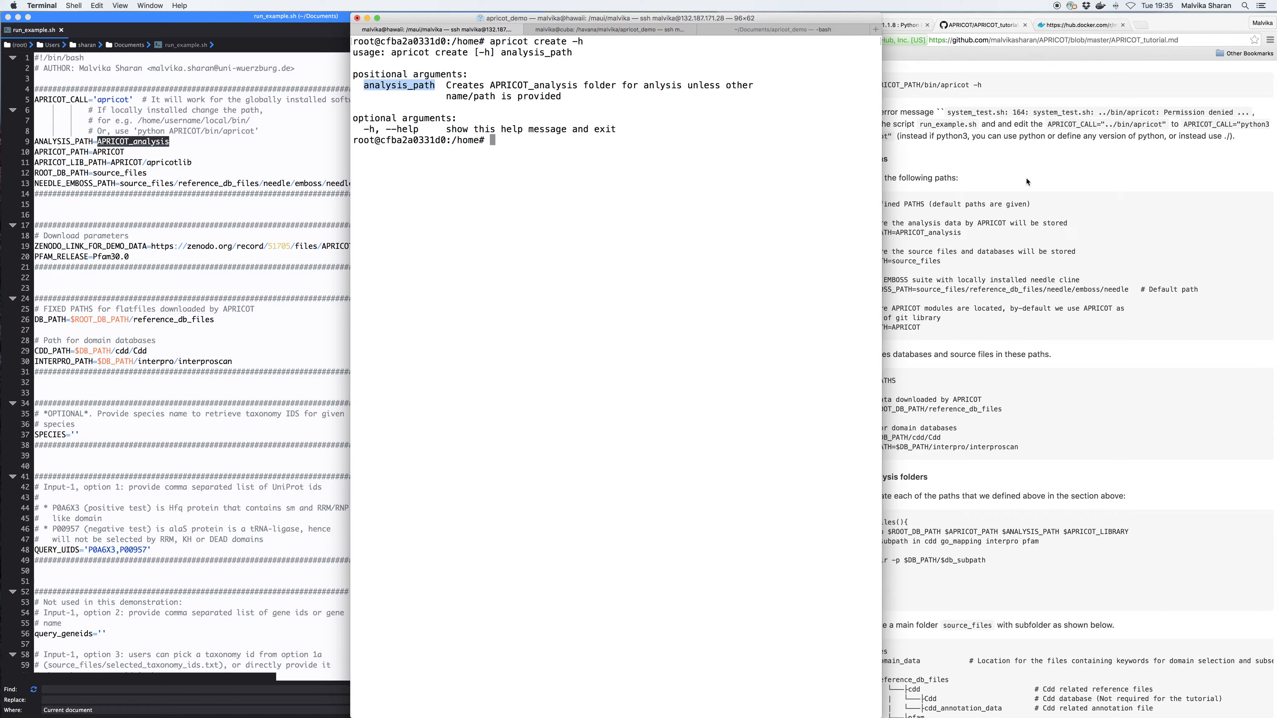
# Run apricot create APRICOT_analysis and confirm the new folder with ls.
pyautogui.write('apricot c')
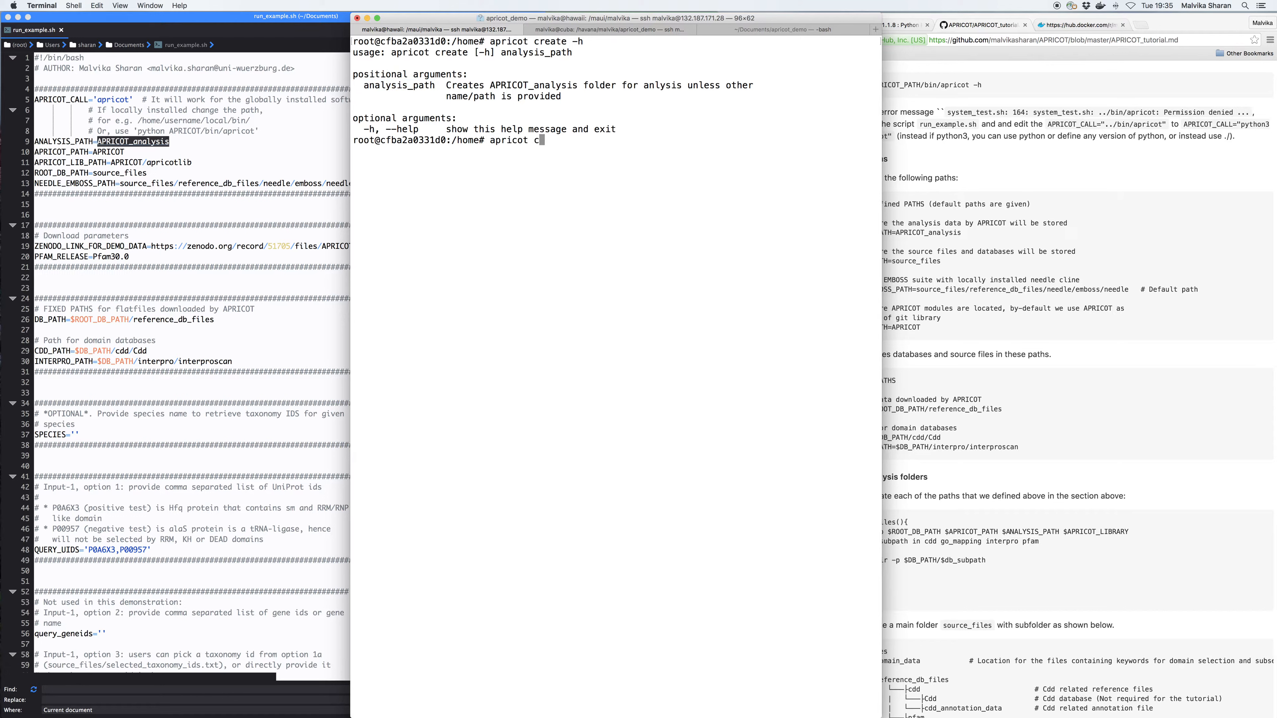
pyautogui.write('rea')
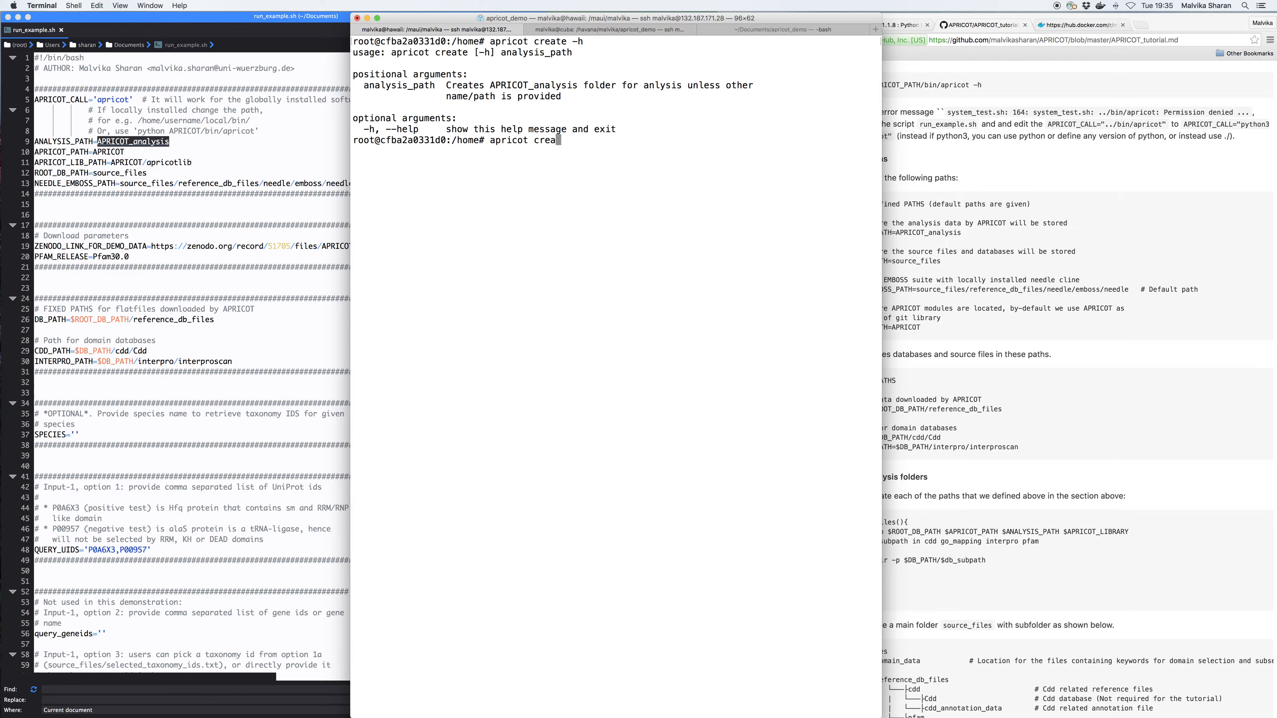
pyautogui.write('te')
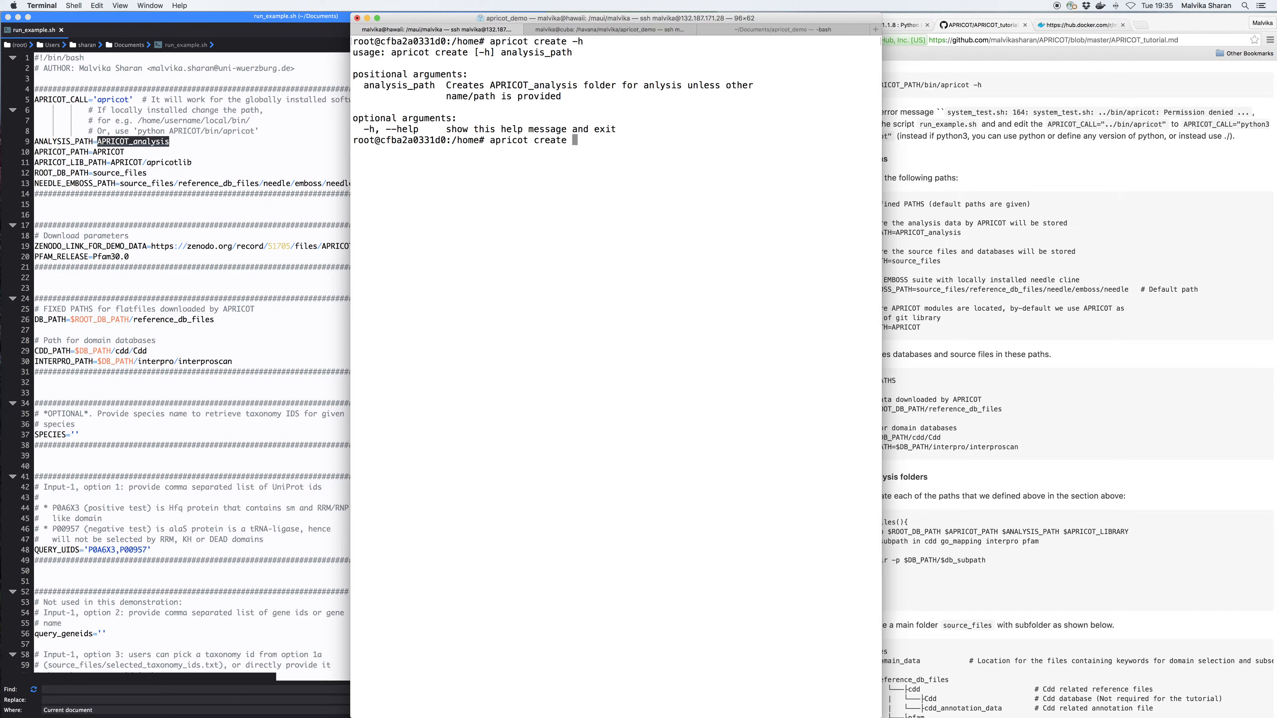
pyautogui.write('APRICOT_analysis')
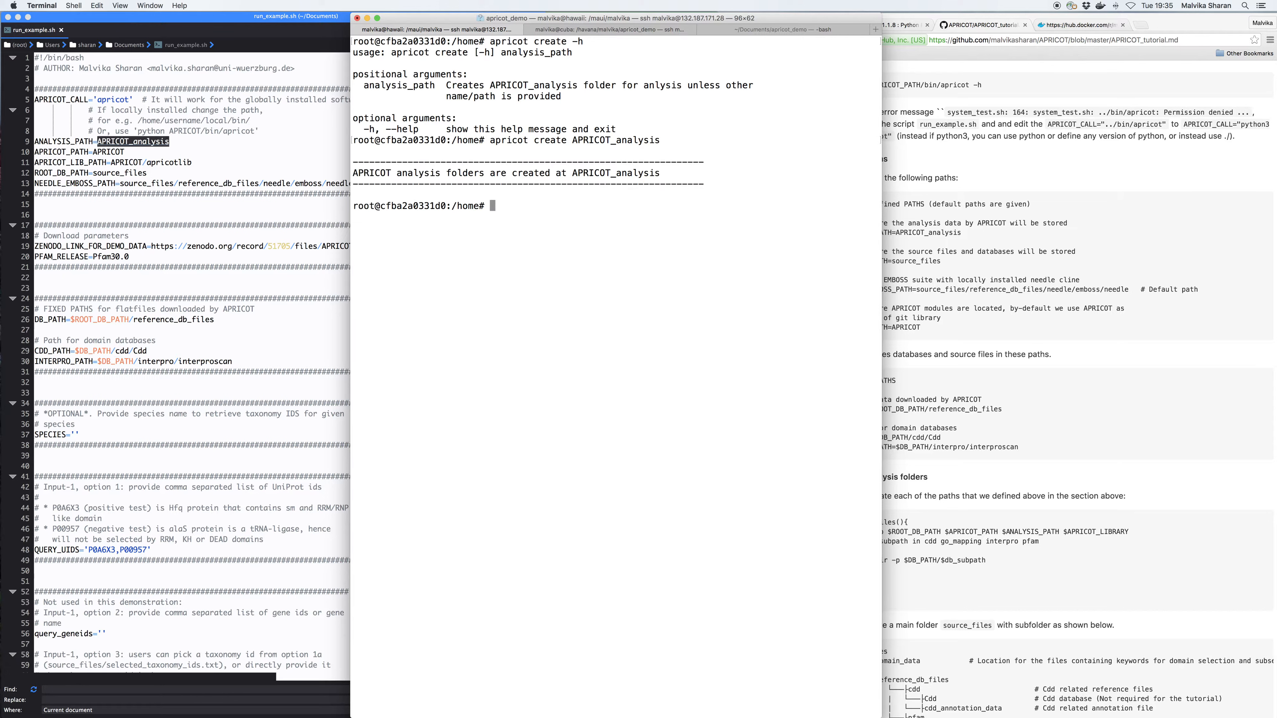
pyautogui.write('ls')
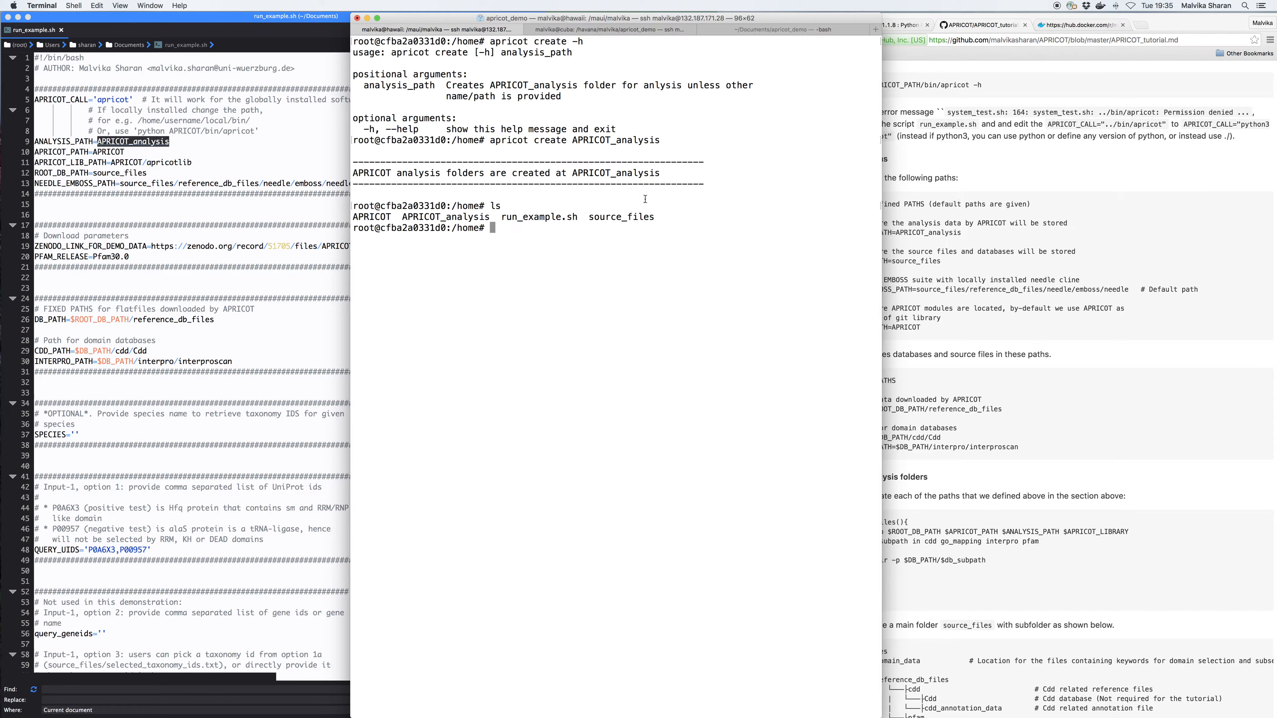
pyautogui.doubleClick(445, 217)
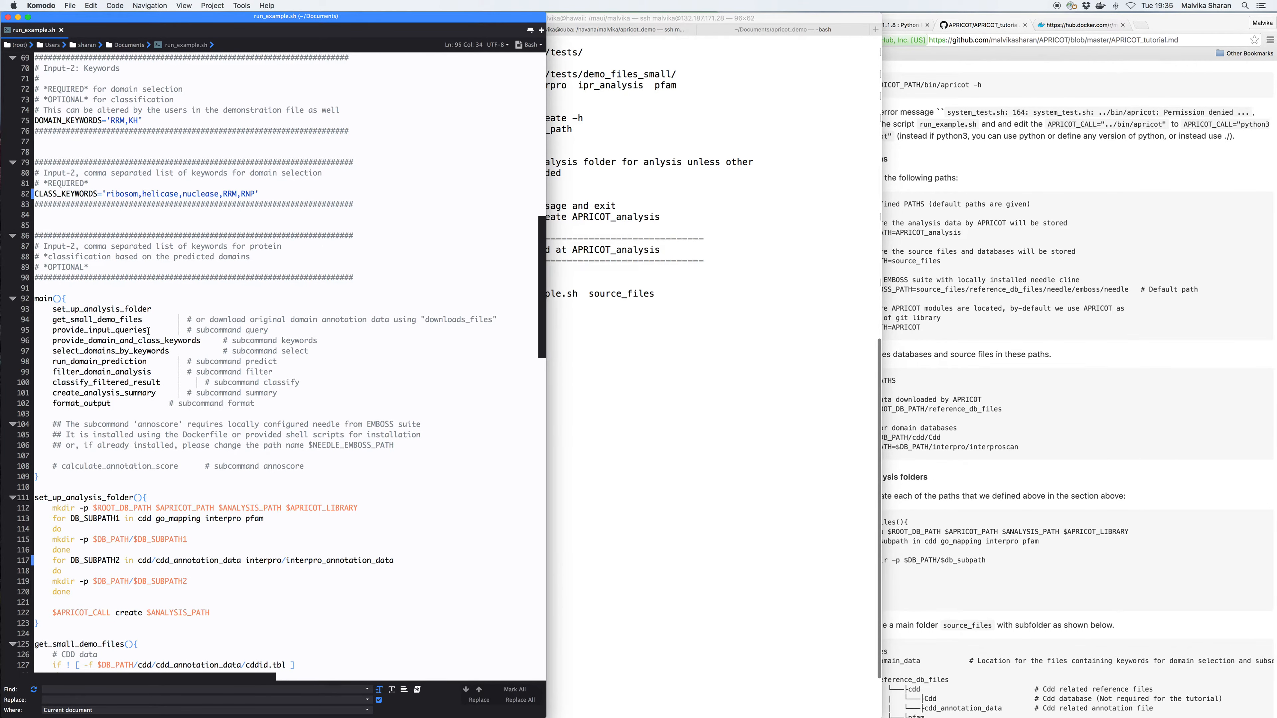
pyautogui.doubleClick(100, 330)
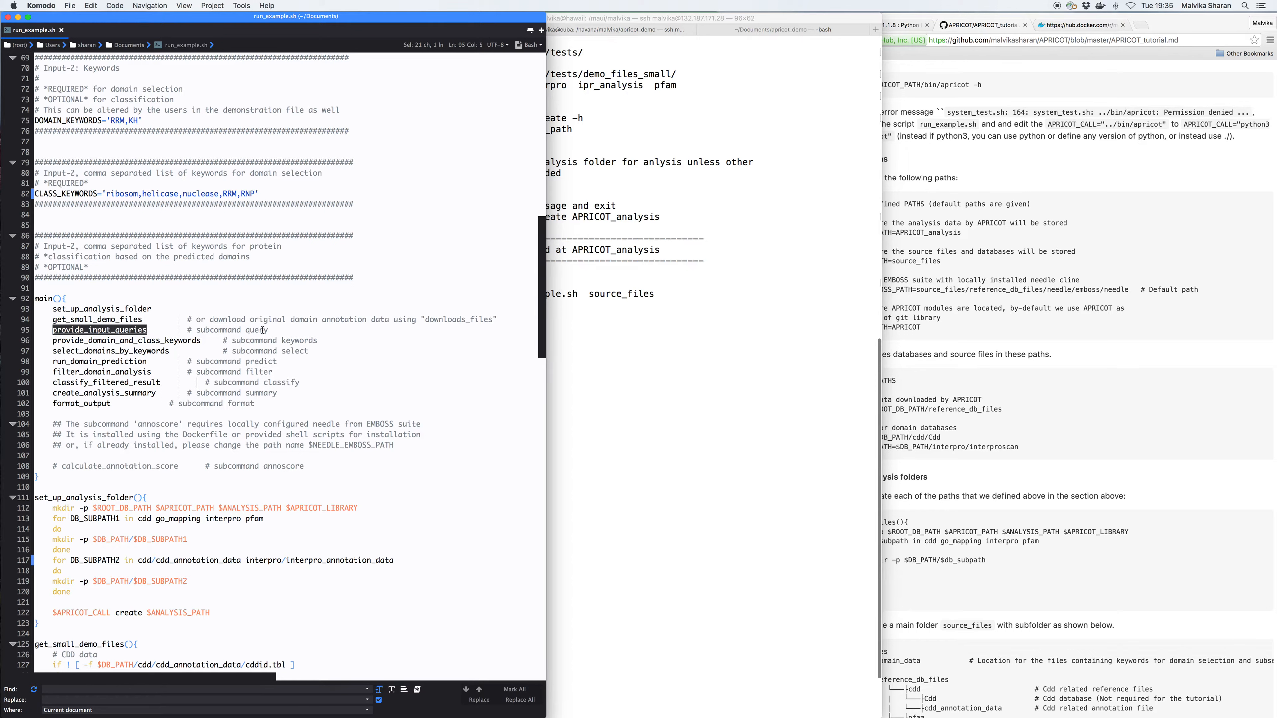
pyautogui.doubleClick(255, 330)
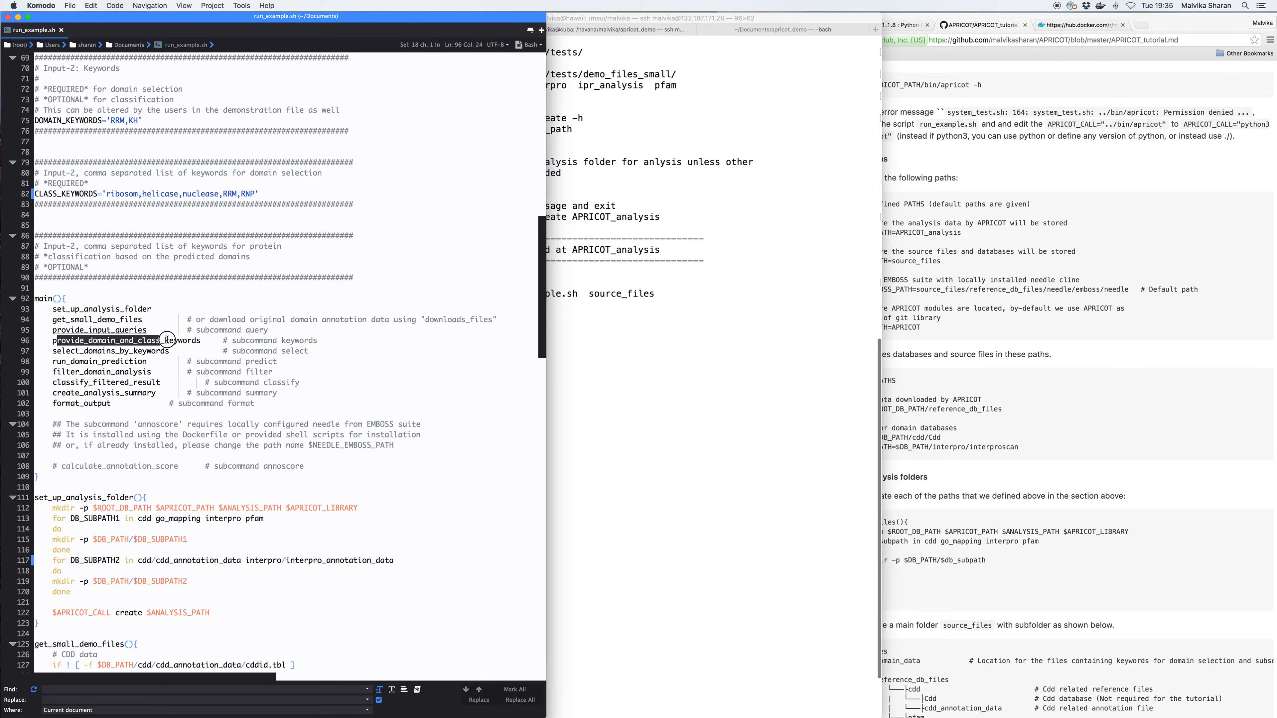
pyautogui.doubleClick(255, 340)
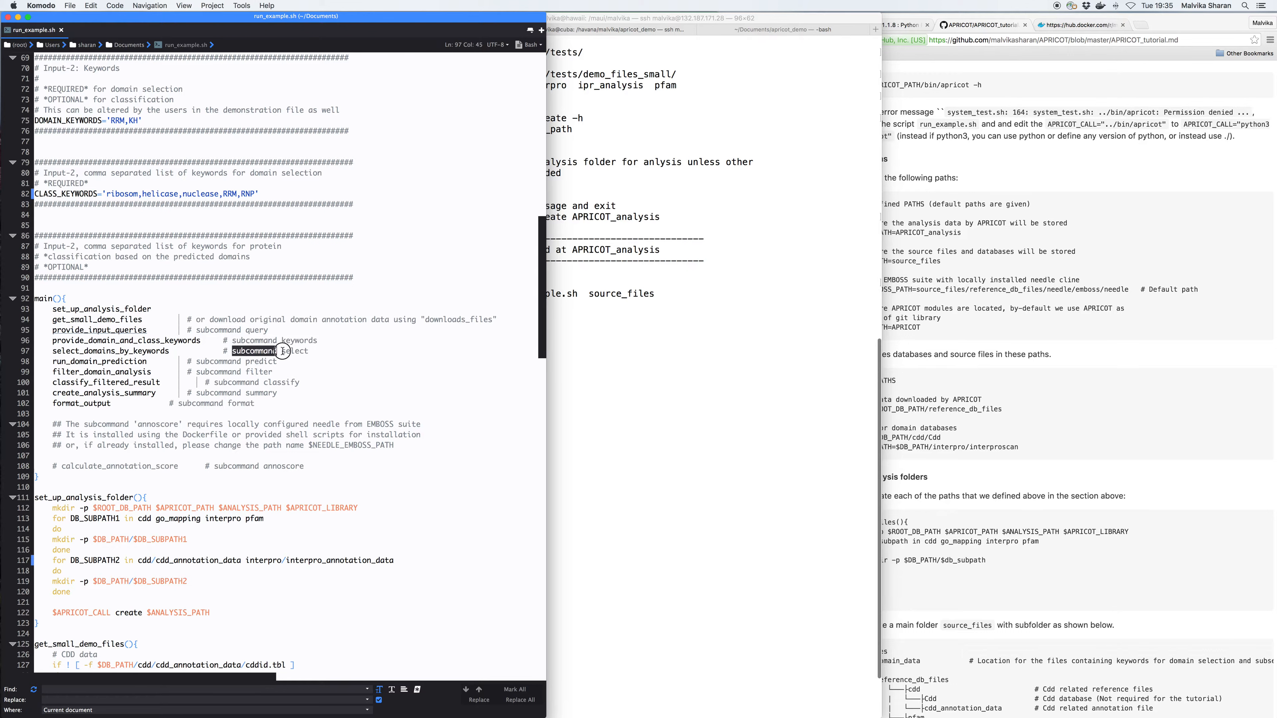
pyautogui.doubleClick(58, 360)
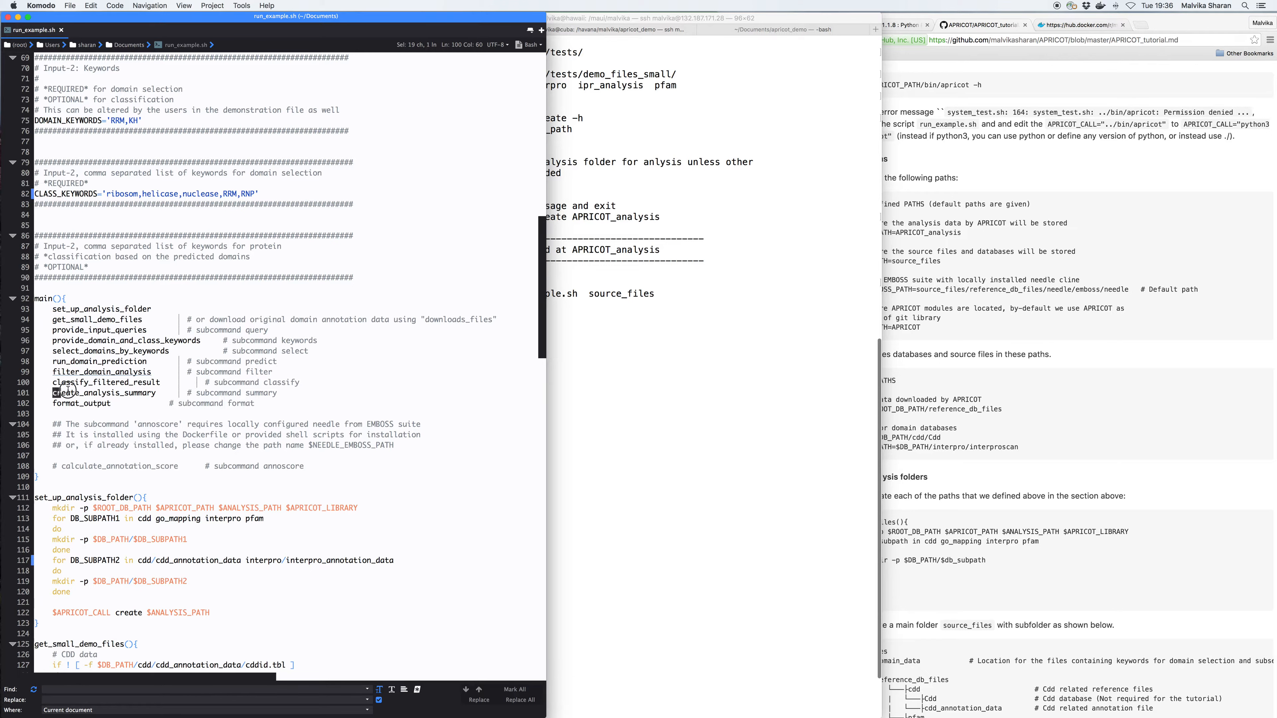
pyautogui.doubleClick(235, 392)
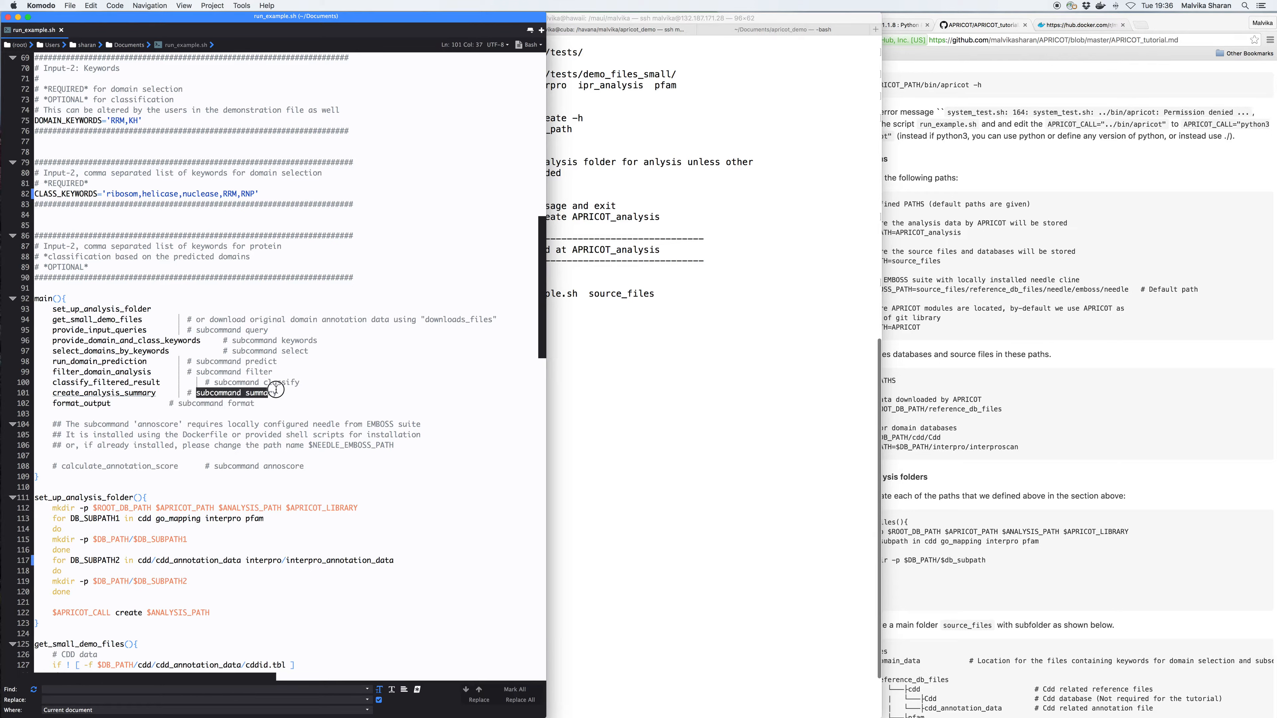
pyautogui.doubleClick(81, 403)
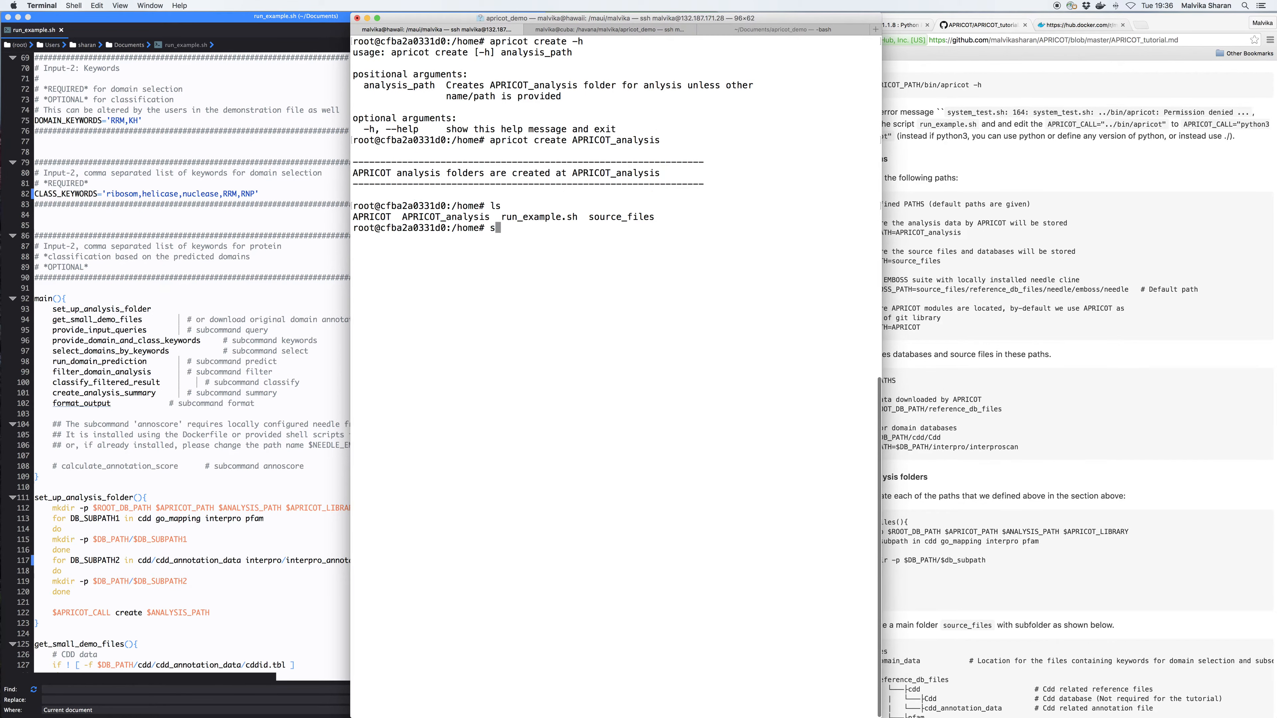
# Run sh run_example.sh and highlight the folders-created message in its output.
pyautogui.write('sh run_example.sh')
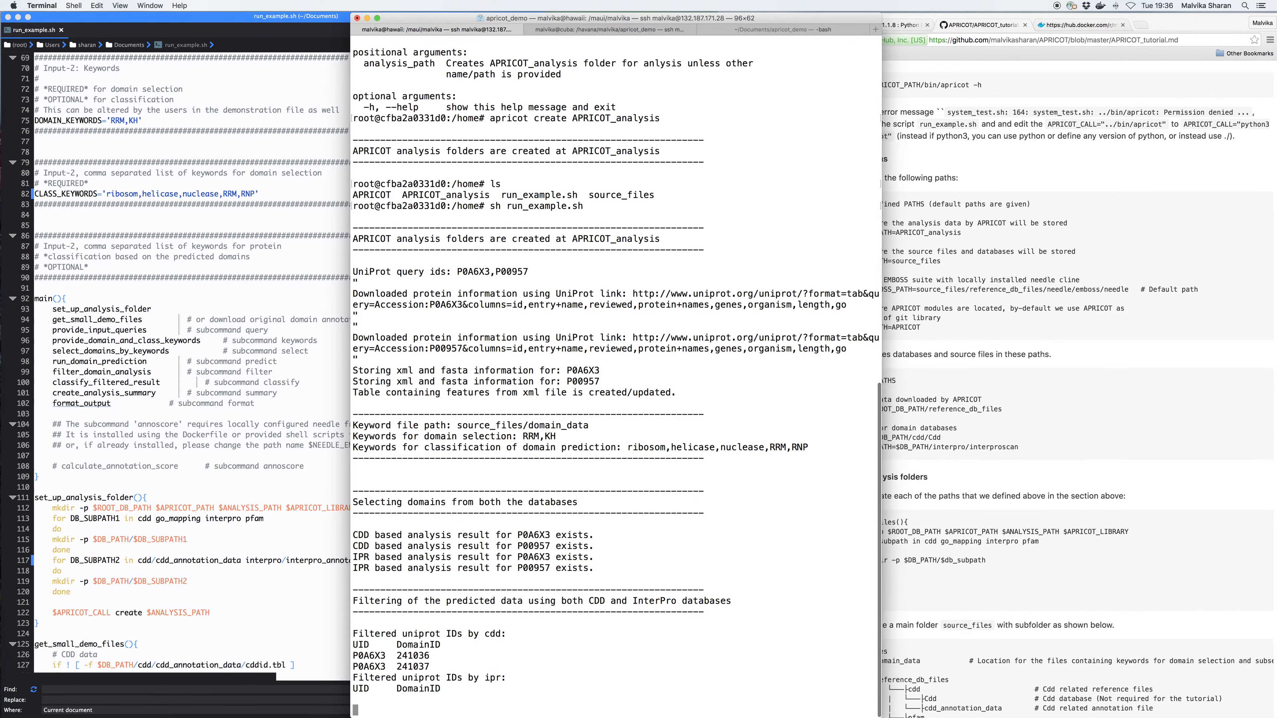
pyautogui.scroll(-3)
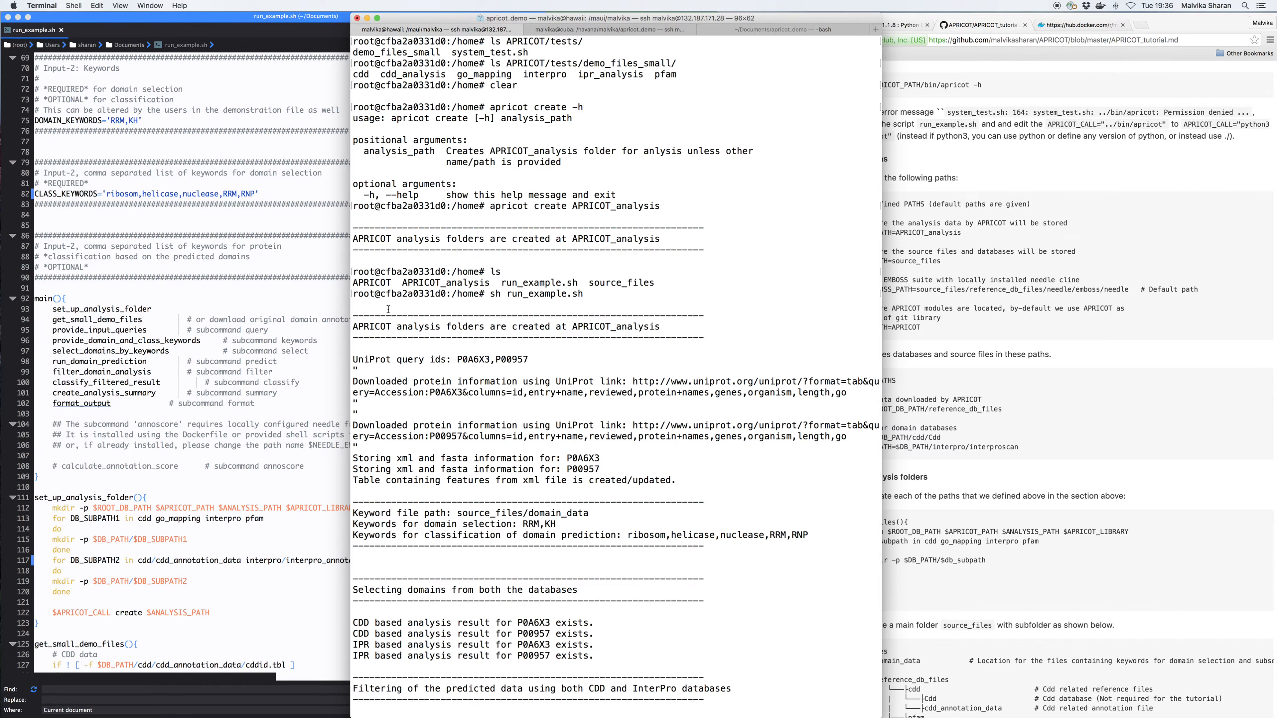
pyautogui.moveTo(353, 315); pyautogui.dragTo(704, 338)
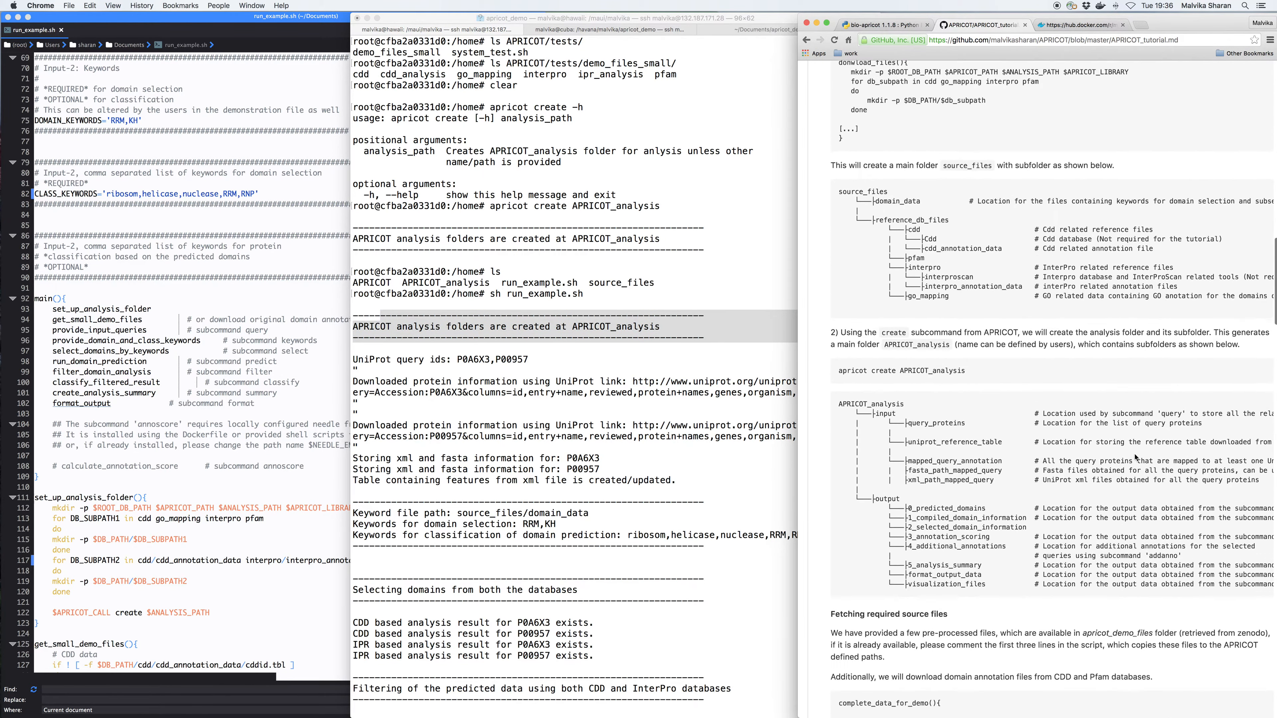
# Scroll the APRICOT tutorial page to the APRICOT_analysis folder tree.
pyautogui.scroll(-3)
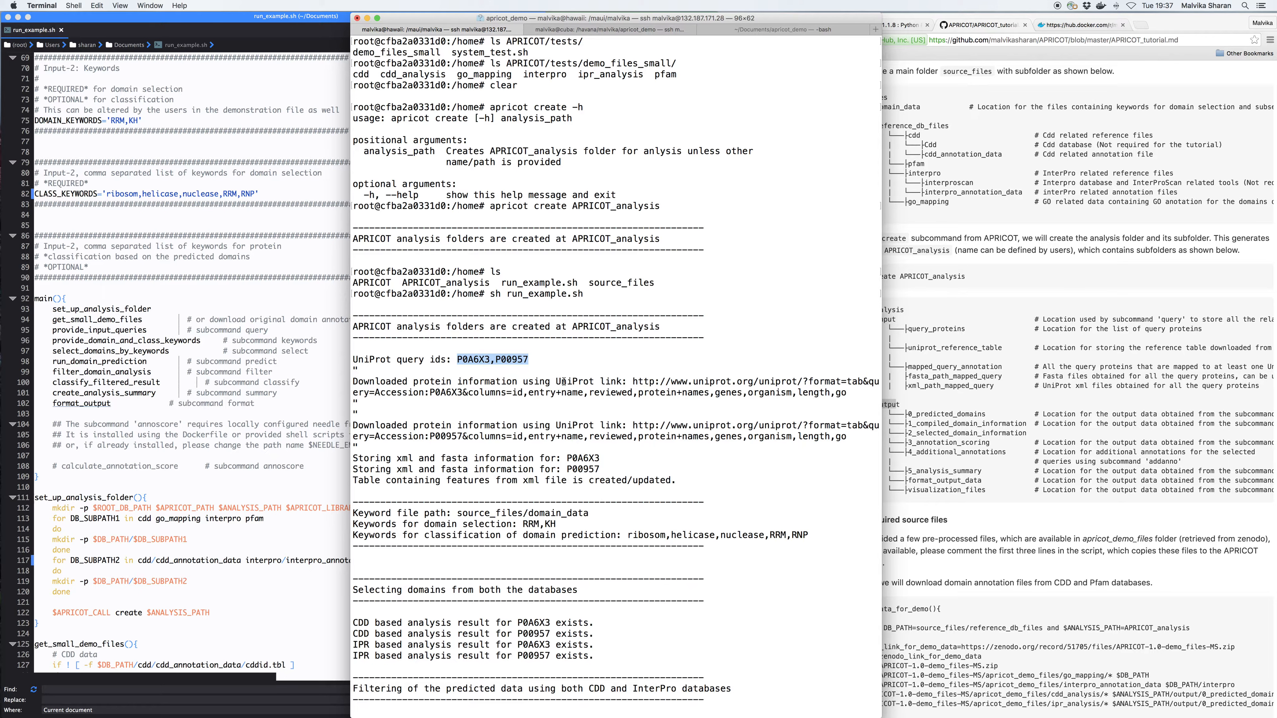
pyautogui.moveTo(580, 421)
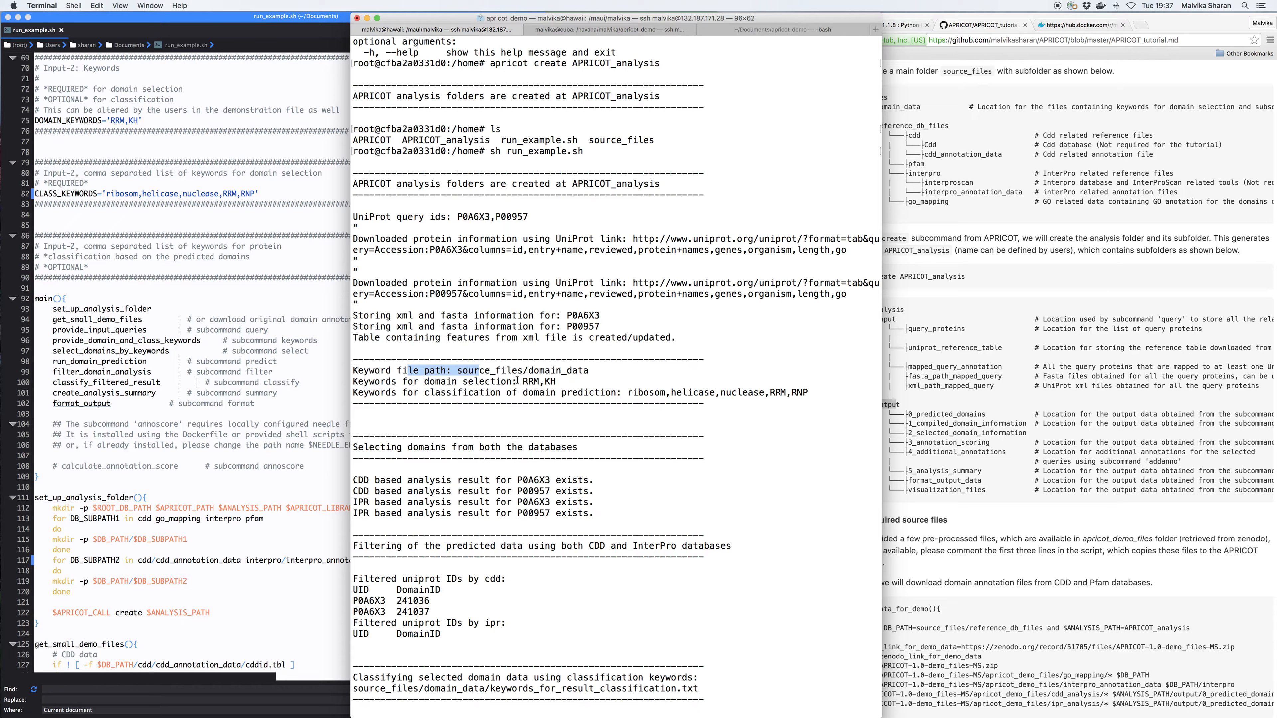
# Highlight the keyword file path, RRM,KH selection, ribosom-to-RNP keywords and the P00957 result.
pyautogui.doubleClick(521, 381)
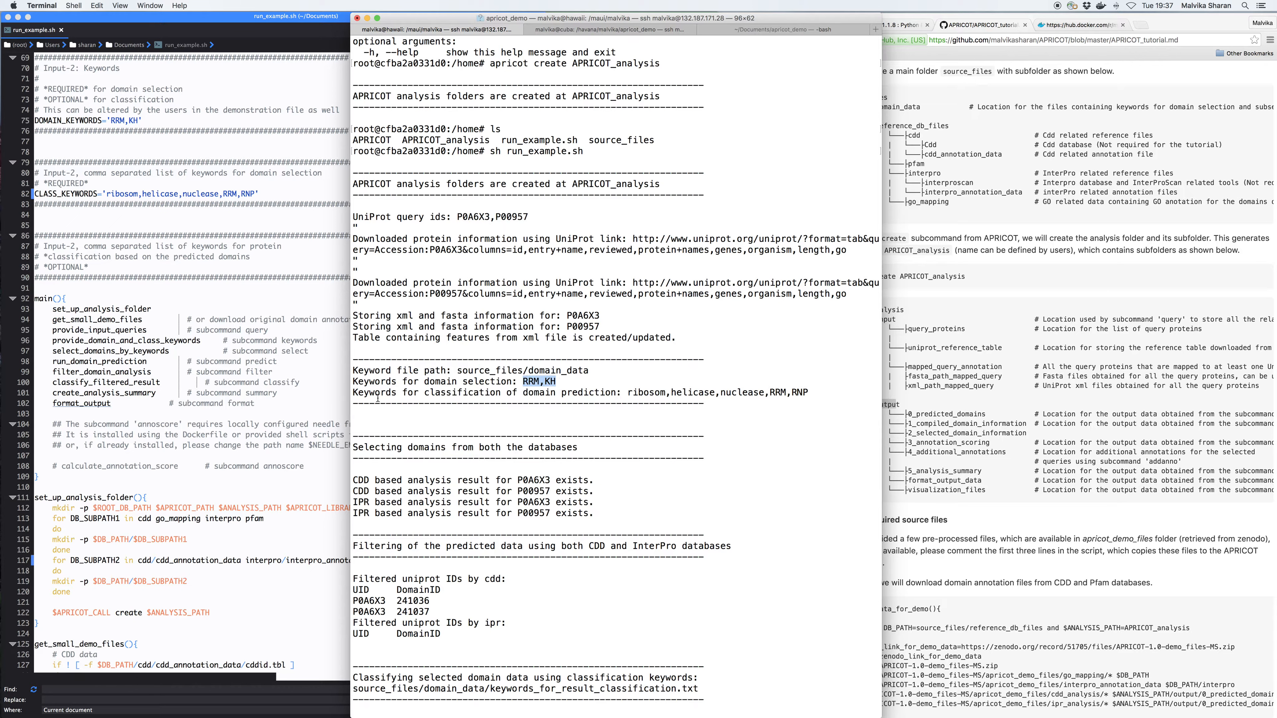
pyautogui.doubleClick(689, 392)
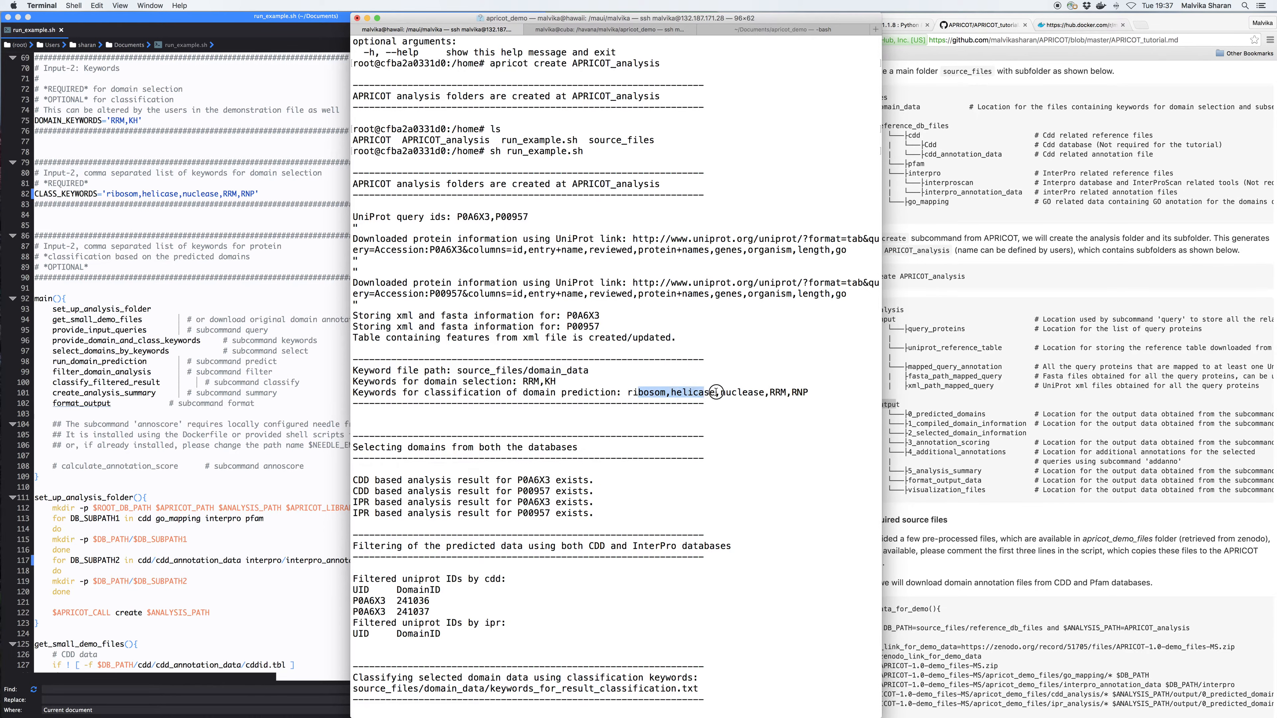
pyautogui.moveTo(704, 393); pyautogui.dragTo(814, 392)
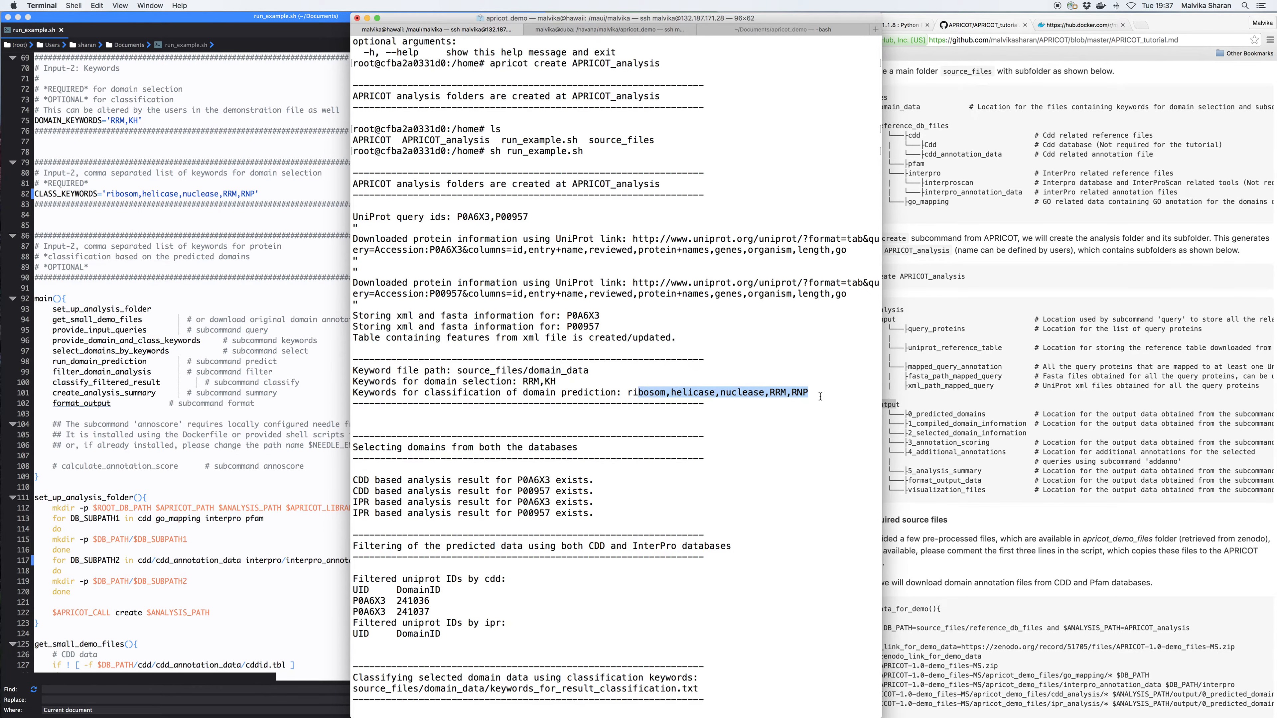
pyautogui.scroll(-3)
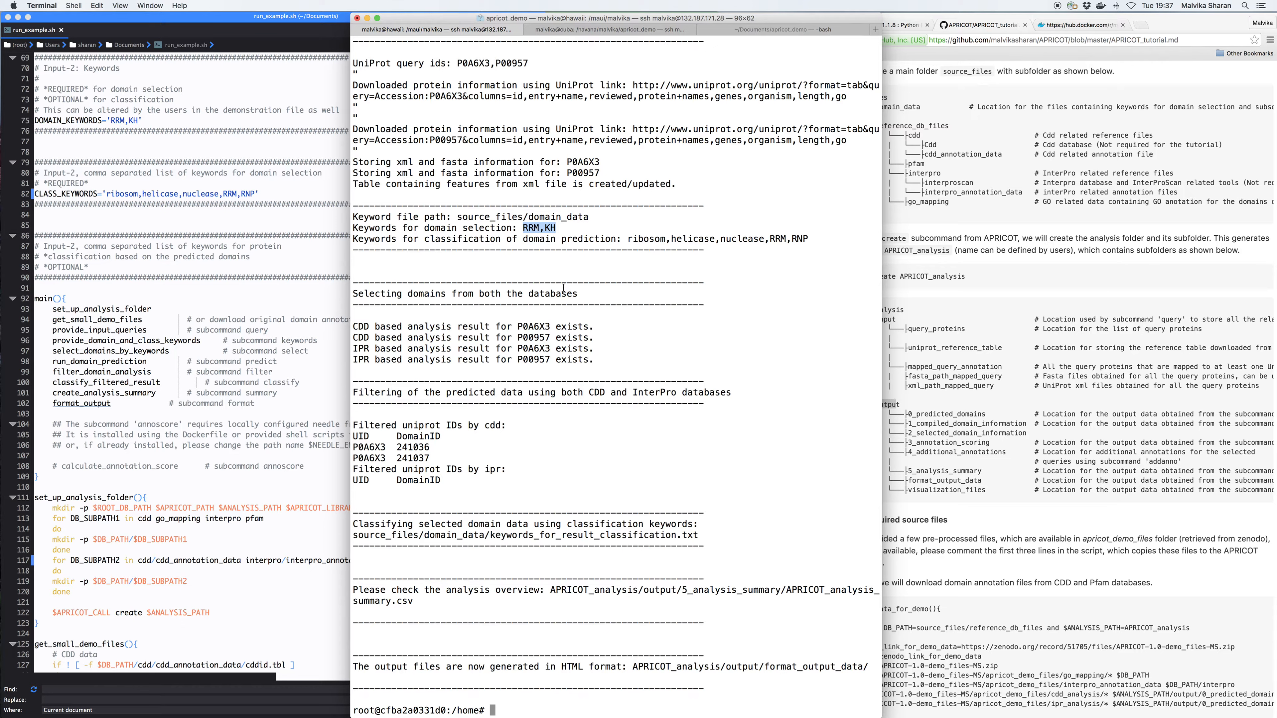
pyautogui.moveTo(562, 287)
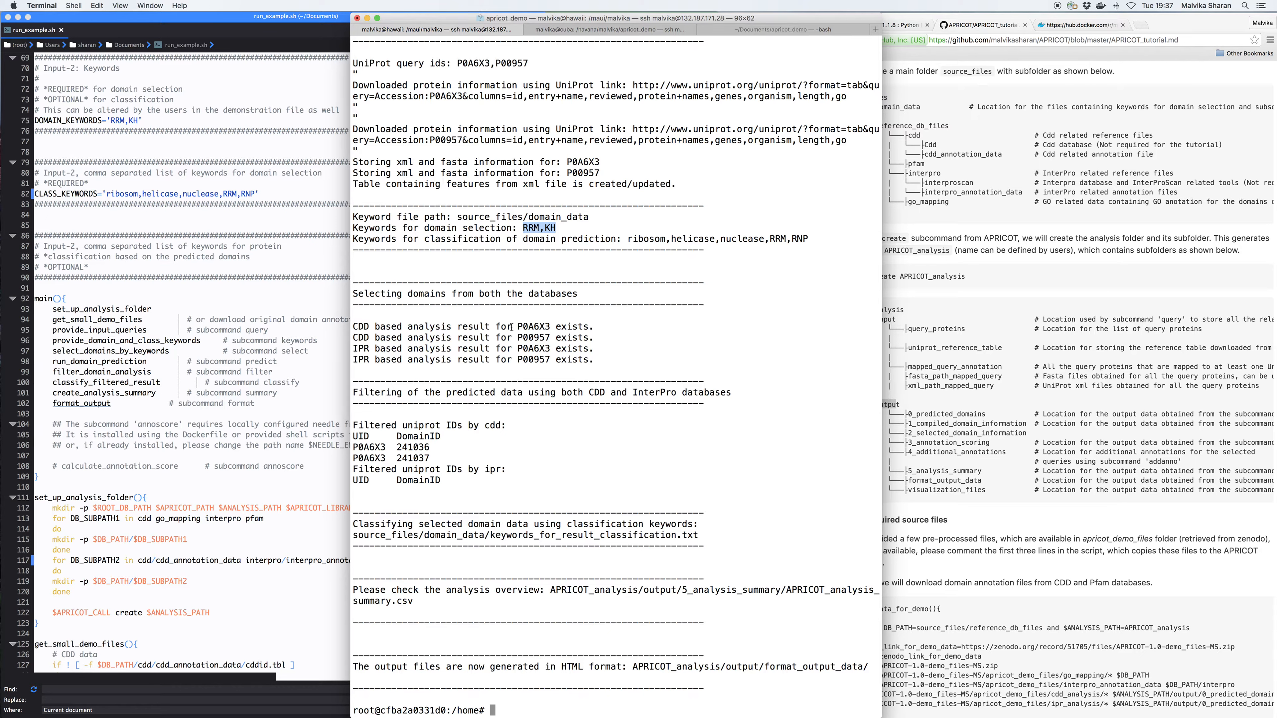
pyautogui.doubleClick(533, 337)
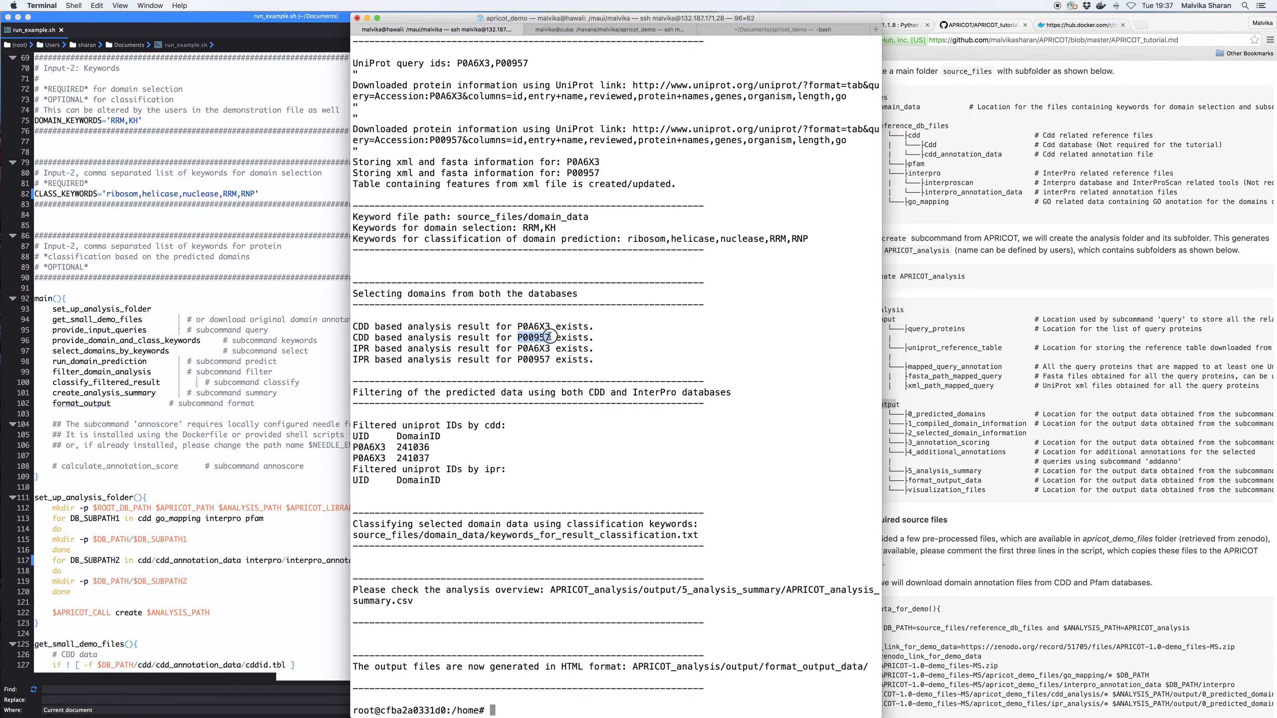